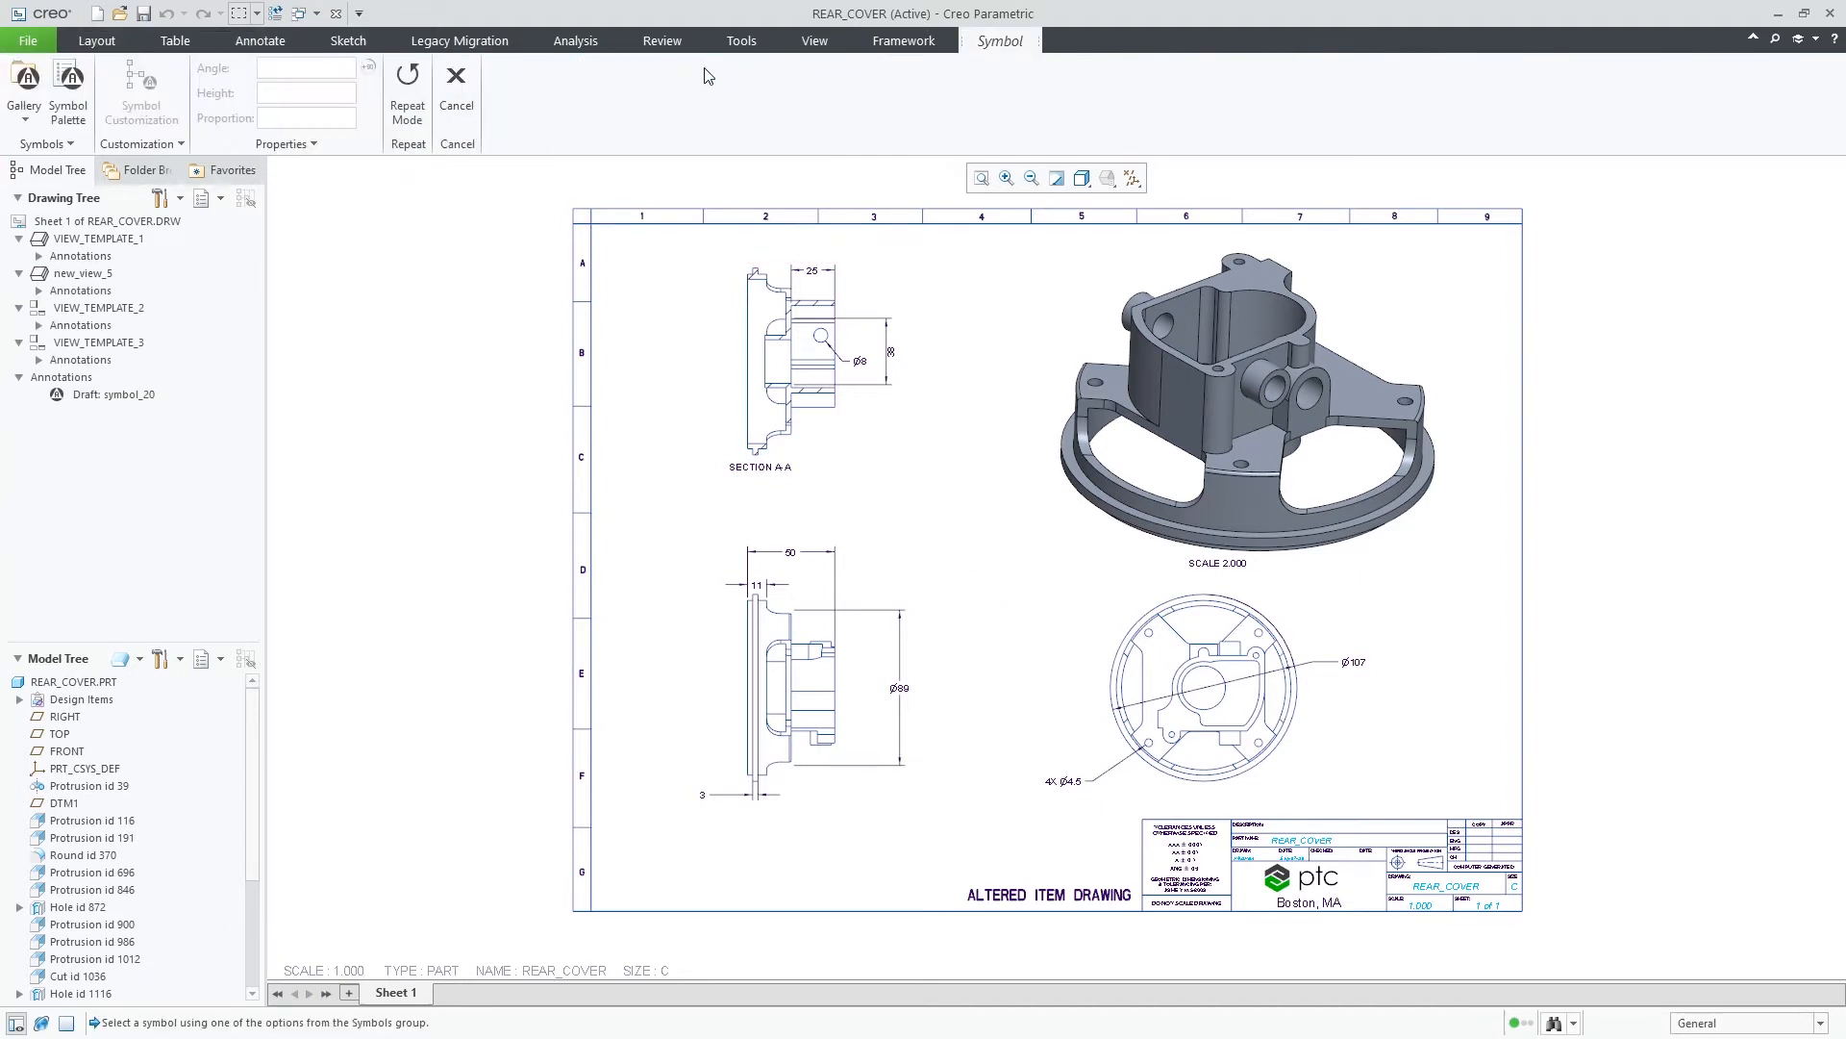
Step: Open the symbol palette and advance to Sheet 3 of 4, showing the product stamps
click(68, 96)
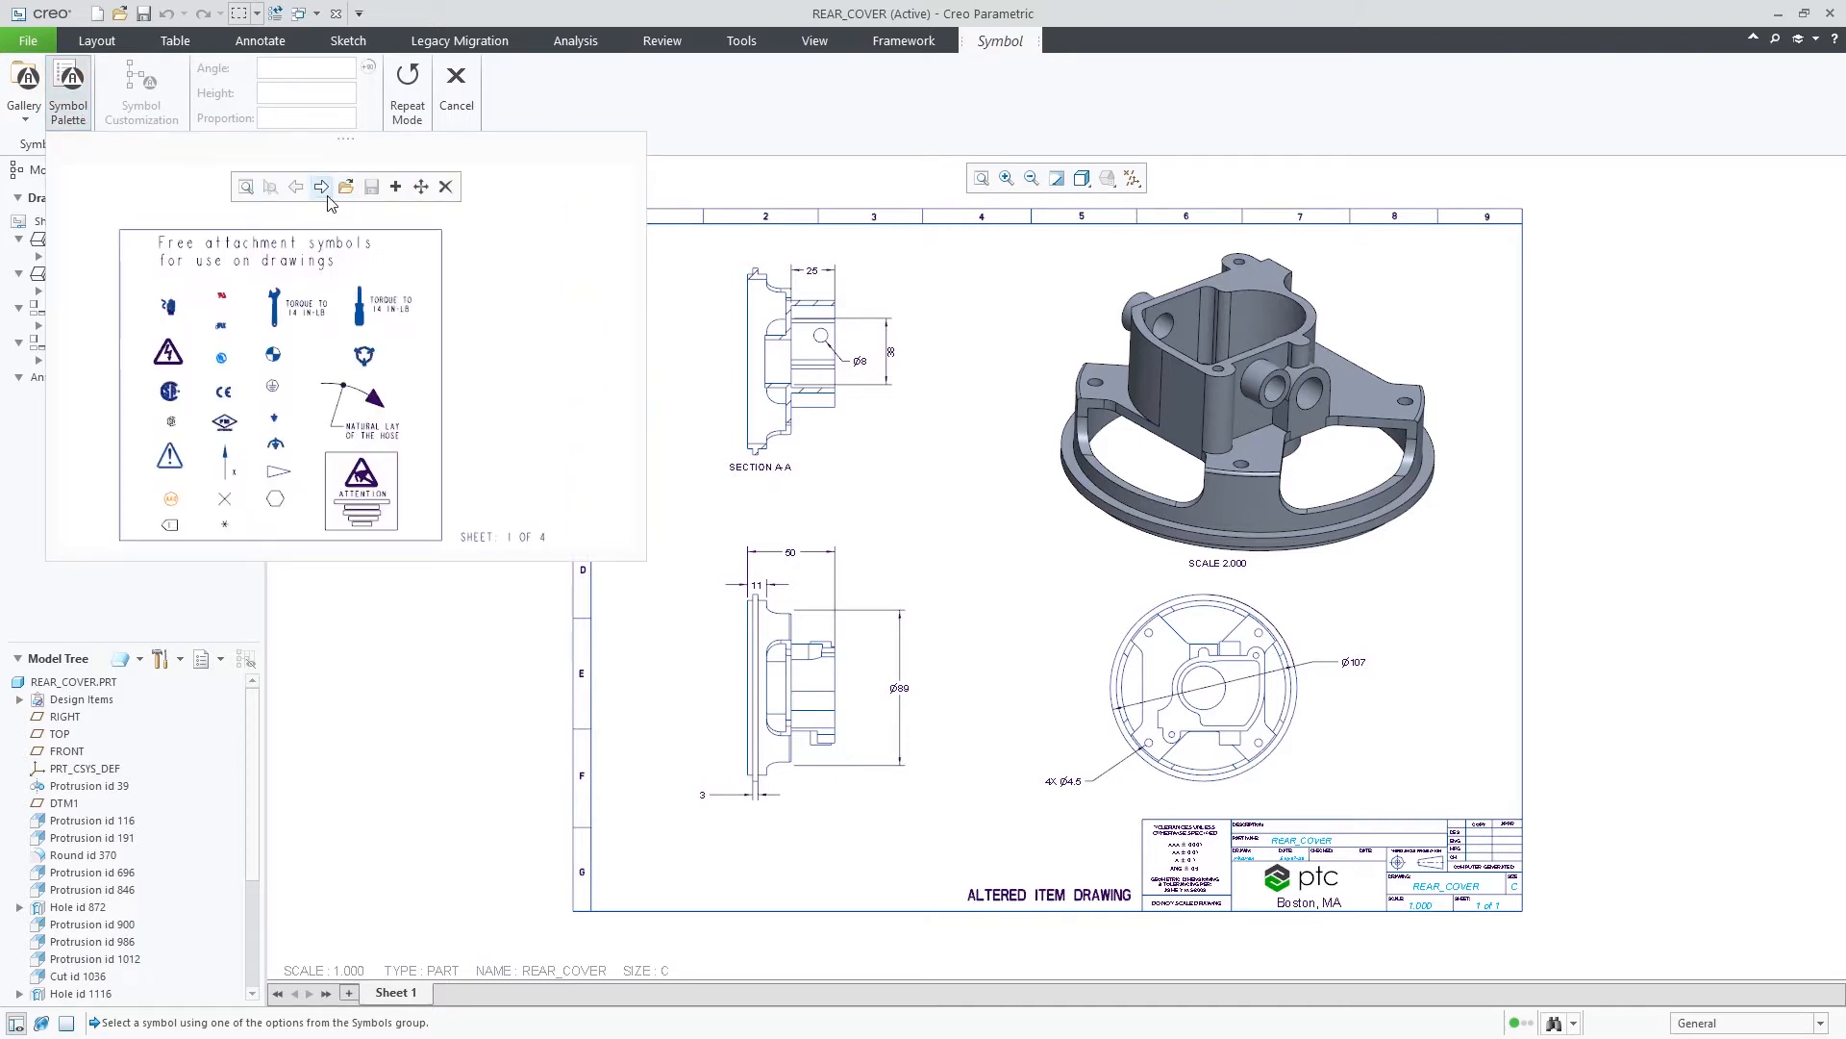
click(320, 186)
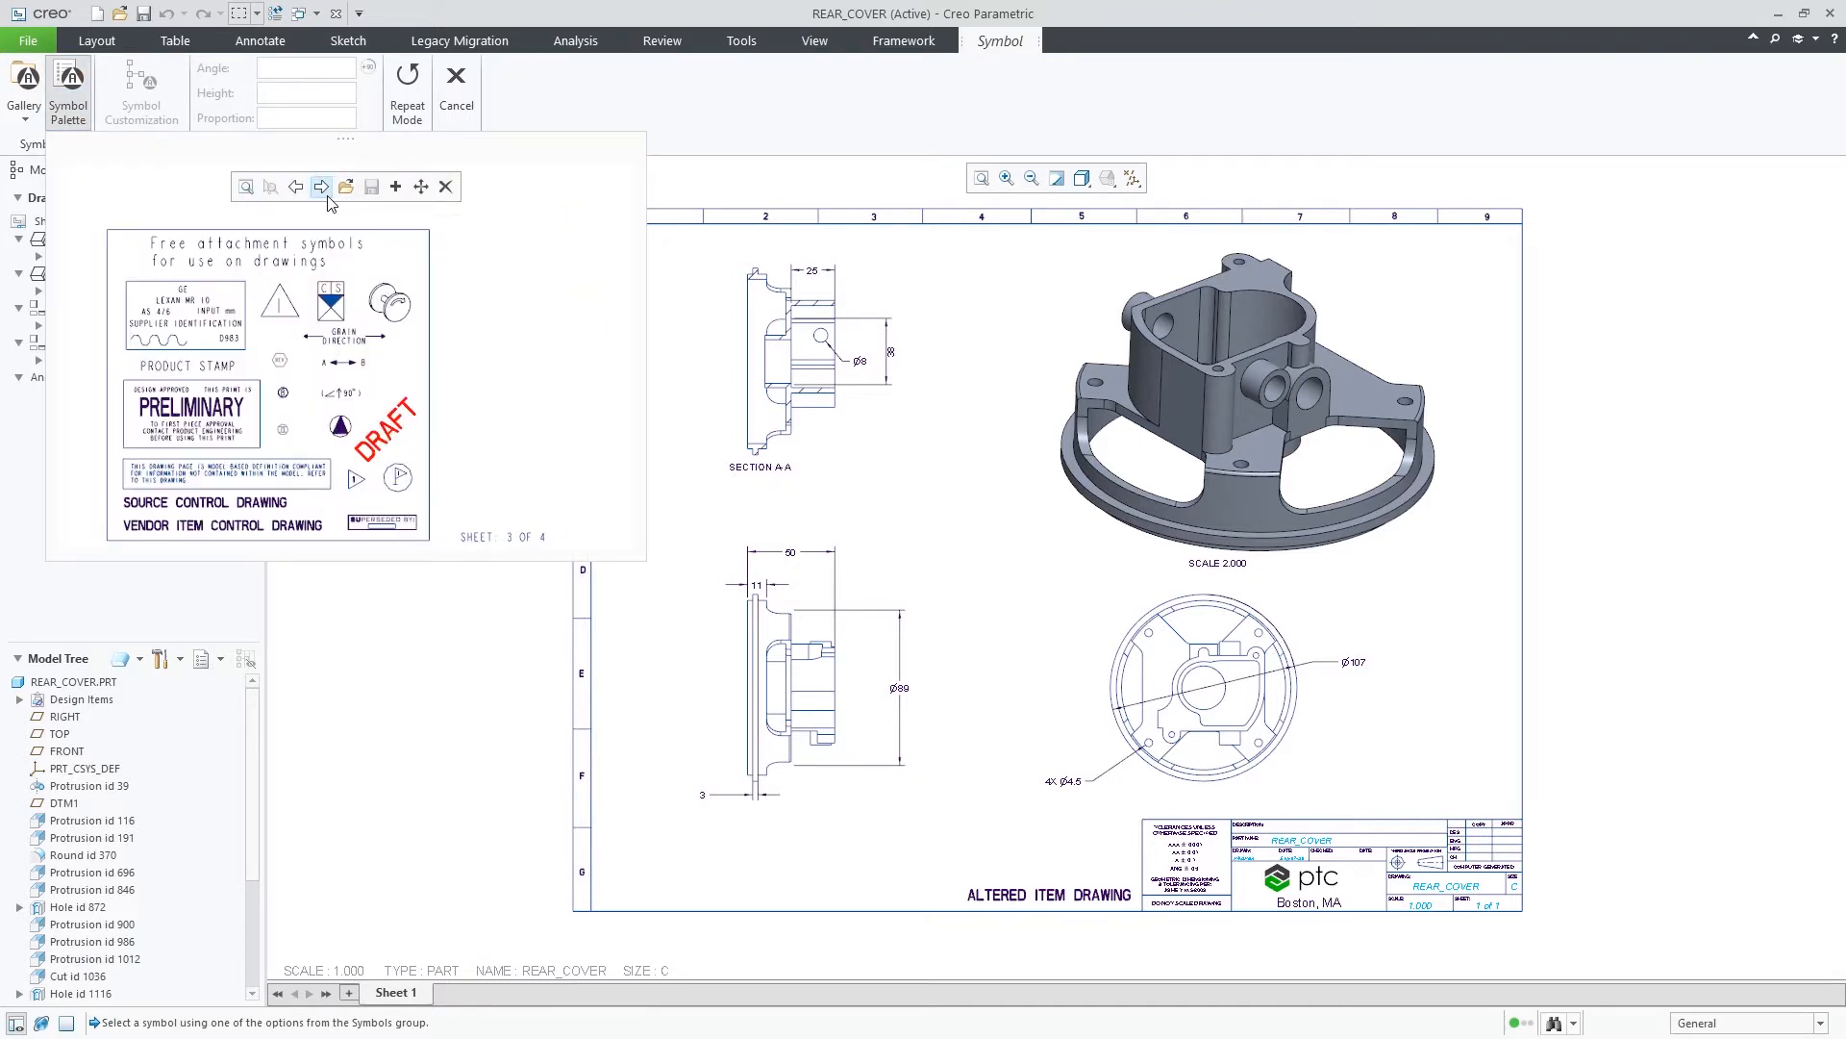
click(320, 186)
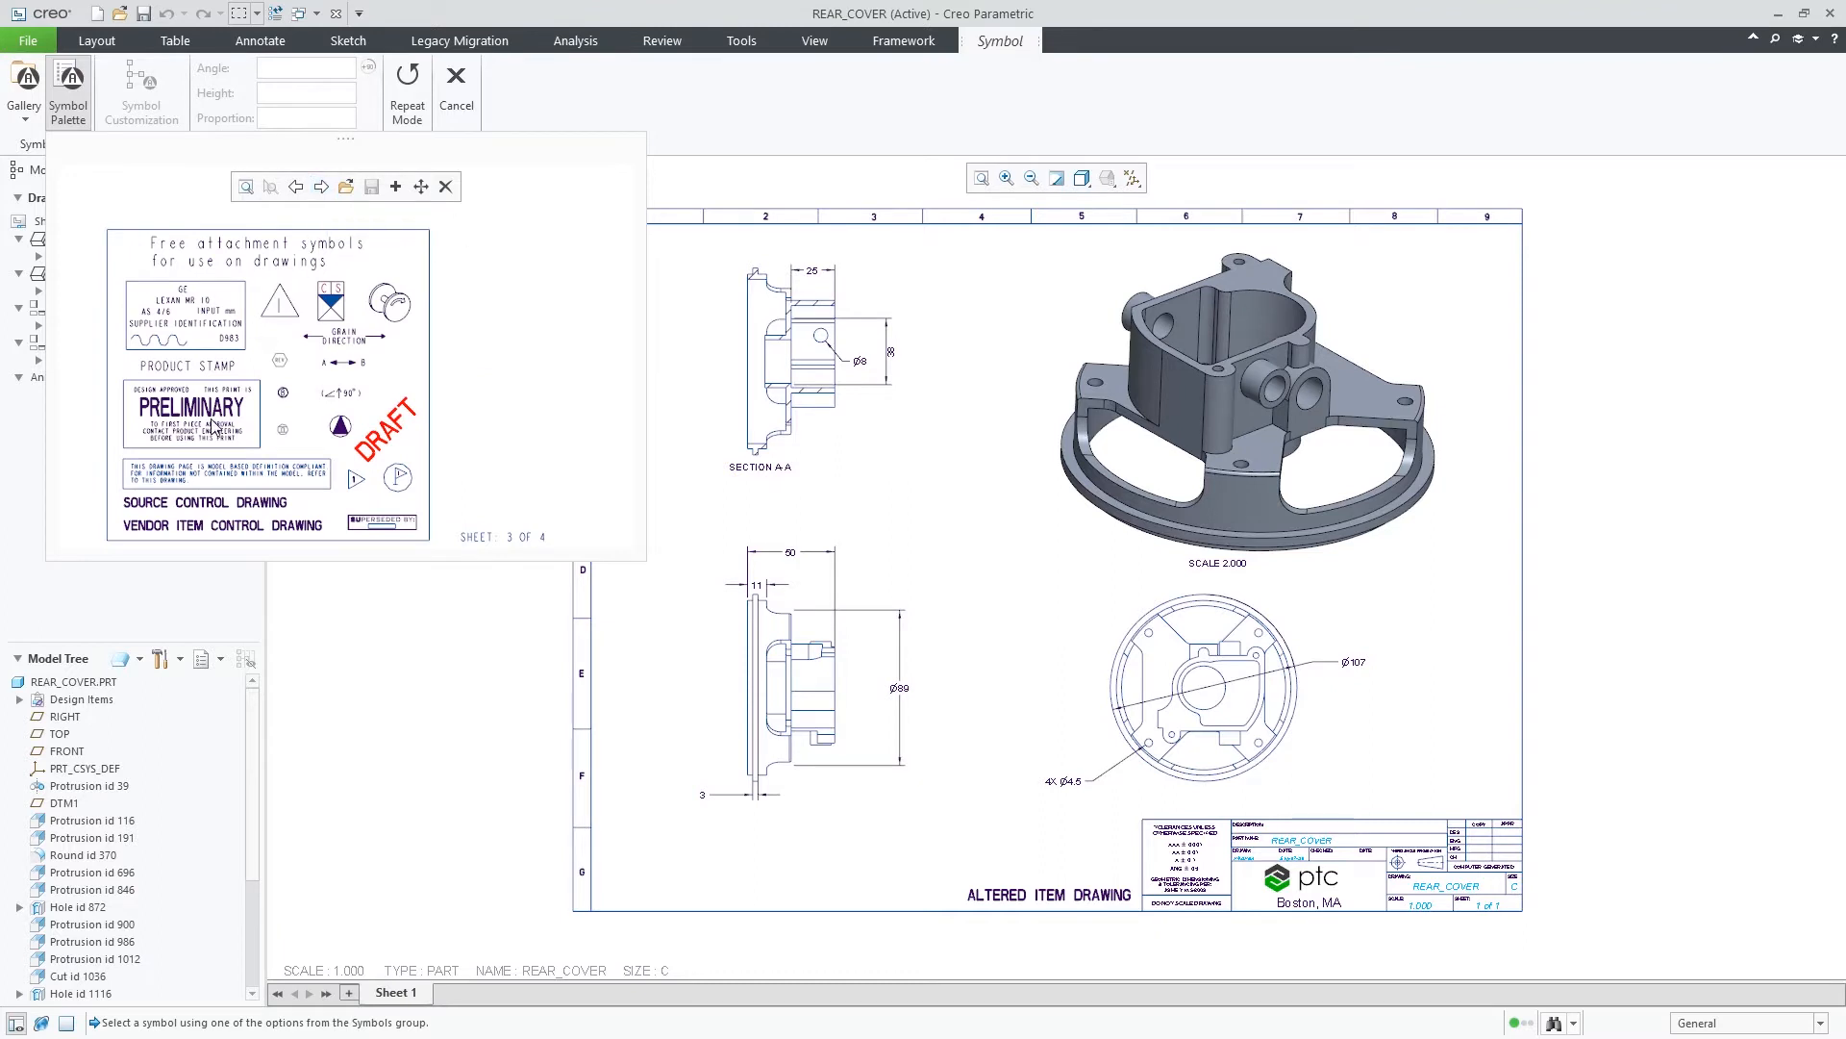
Step: Select and zoom to the PRELIMINARY stamp, then place it at the sheet's lower left
click(192, 413)
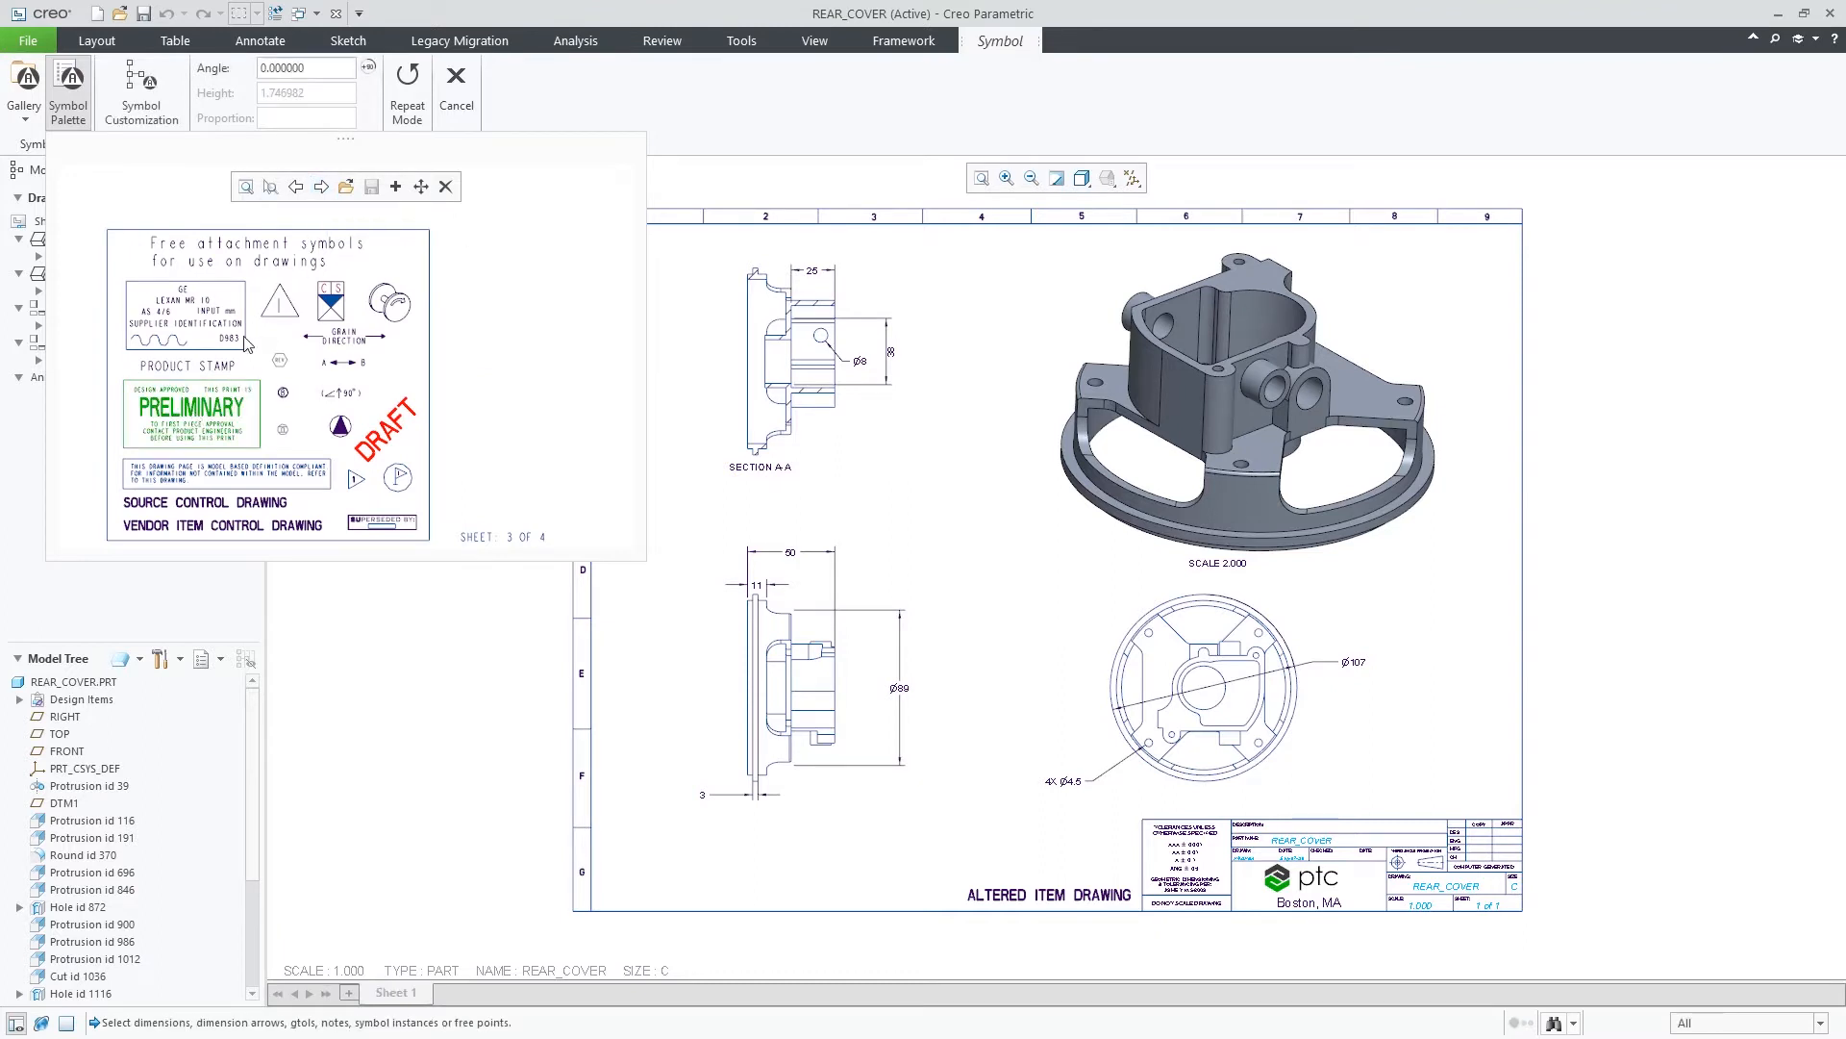
mouse_move(271, 186)
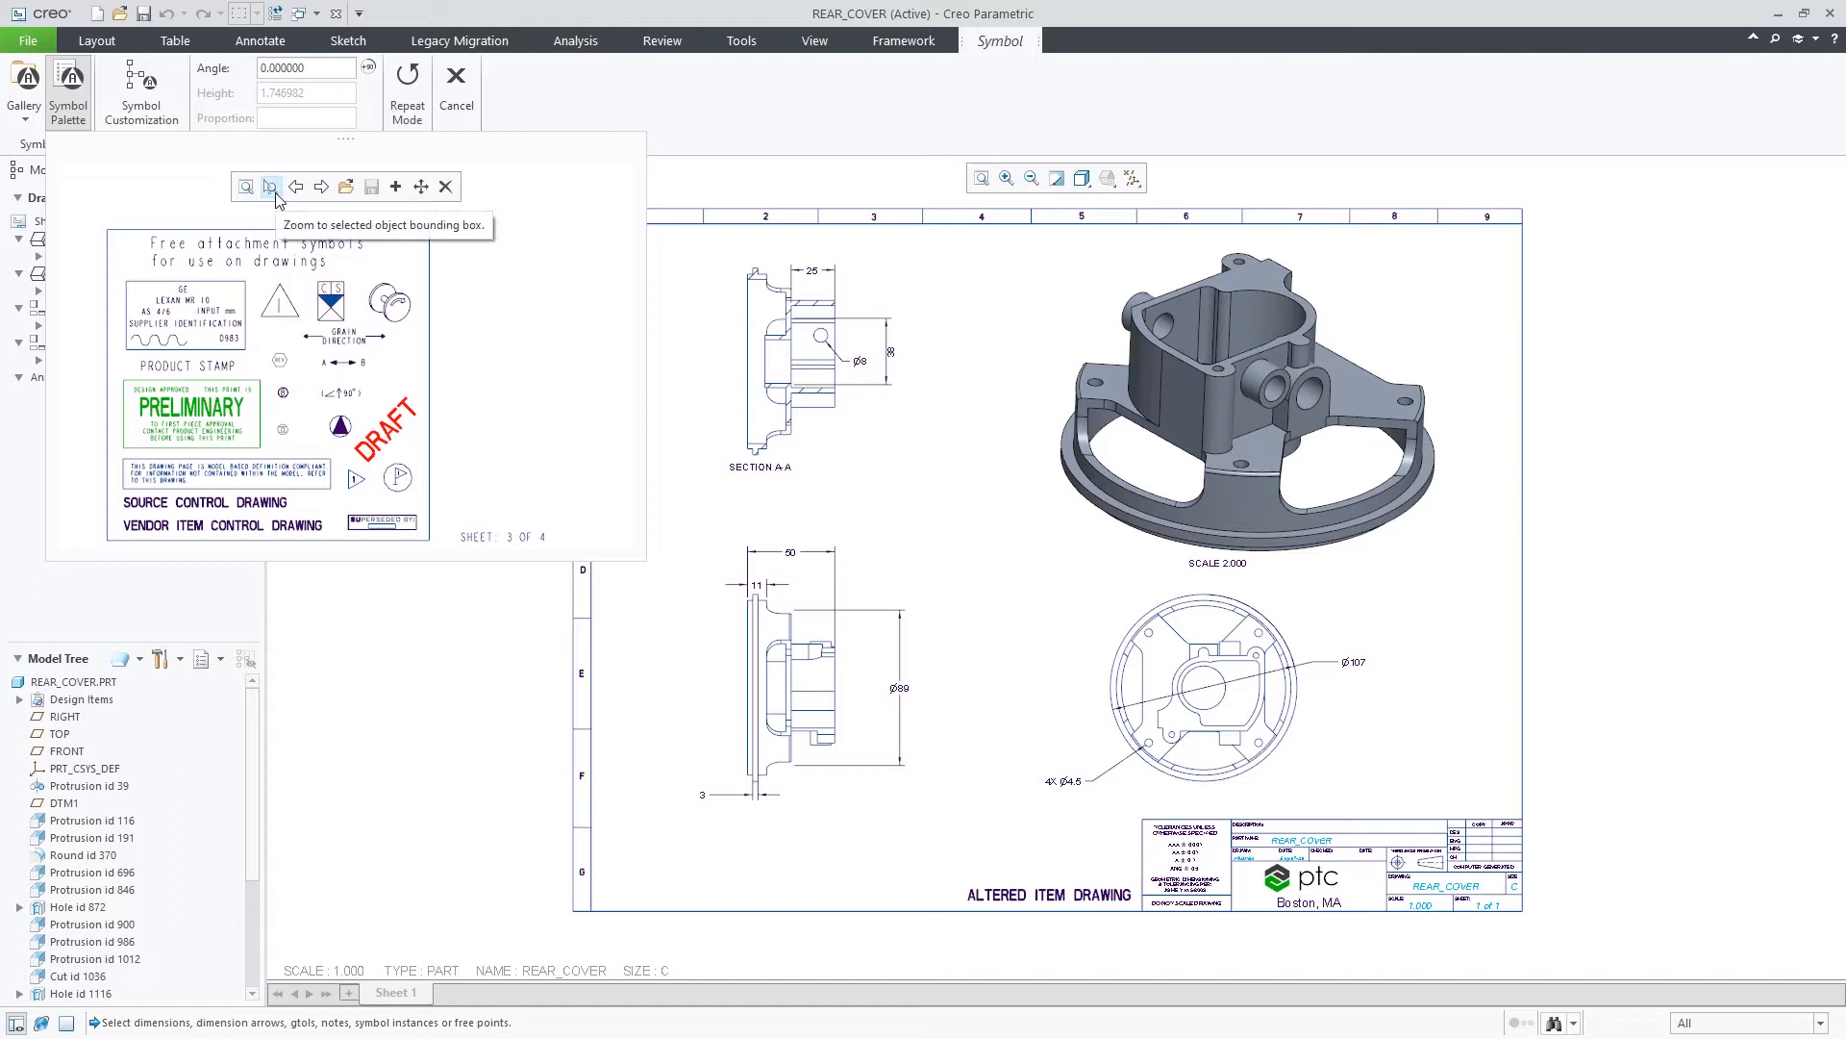
click(269, 186)
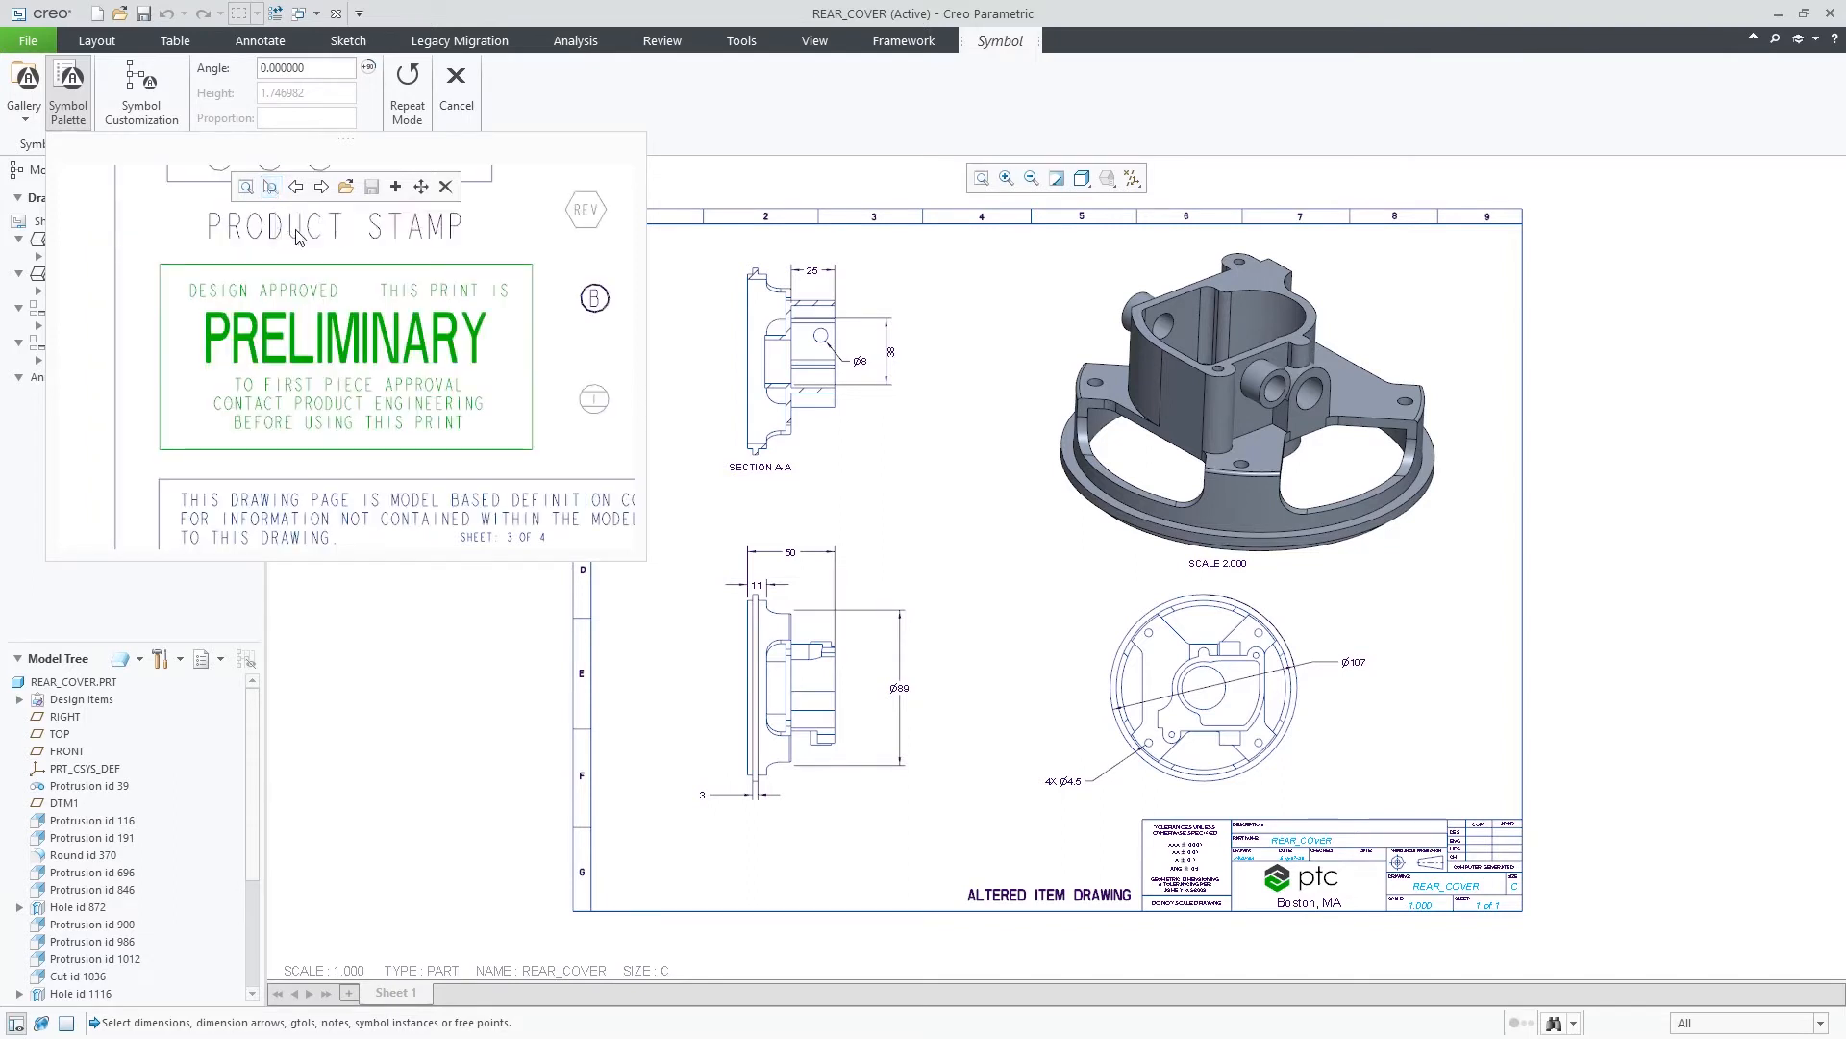
click(671, 866)
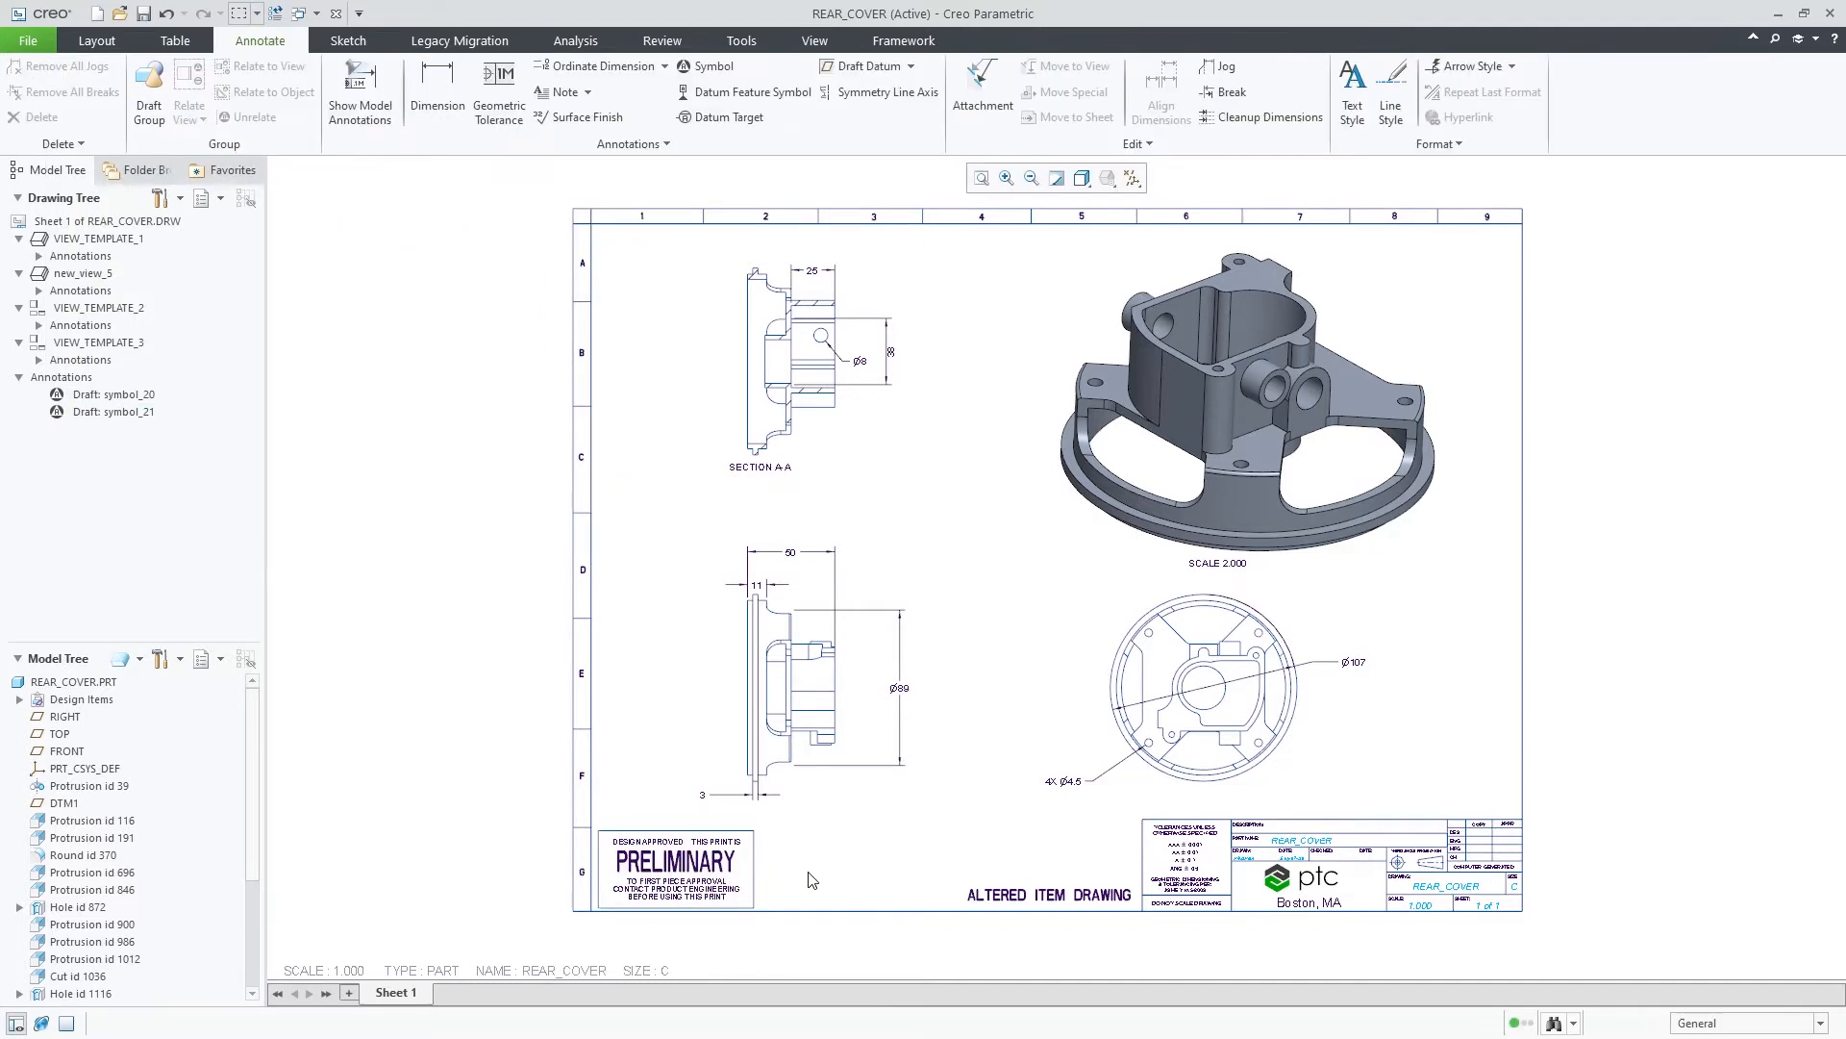
mouse_move(723, 151)
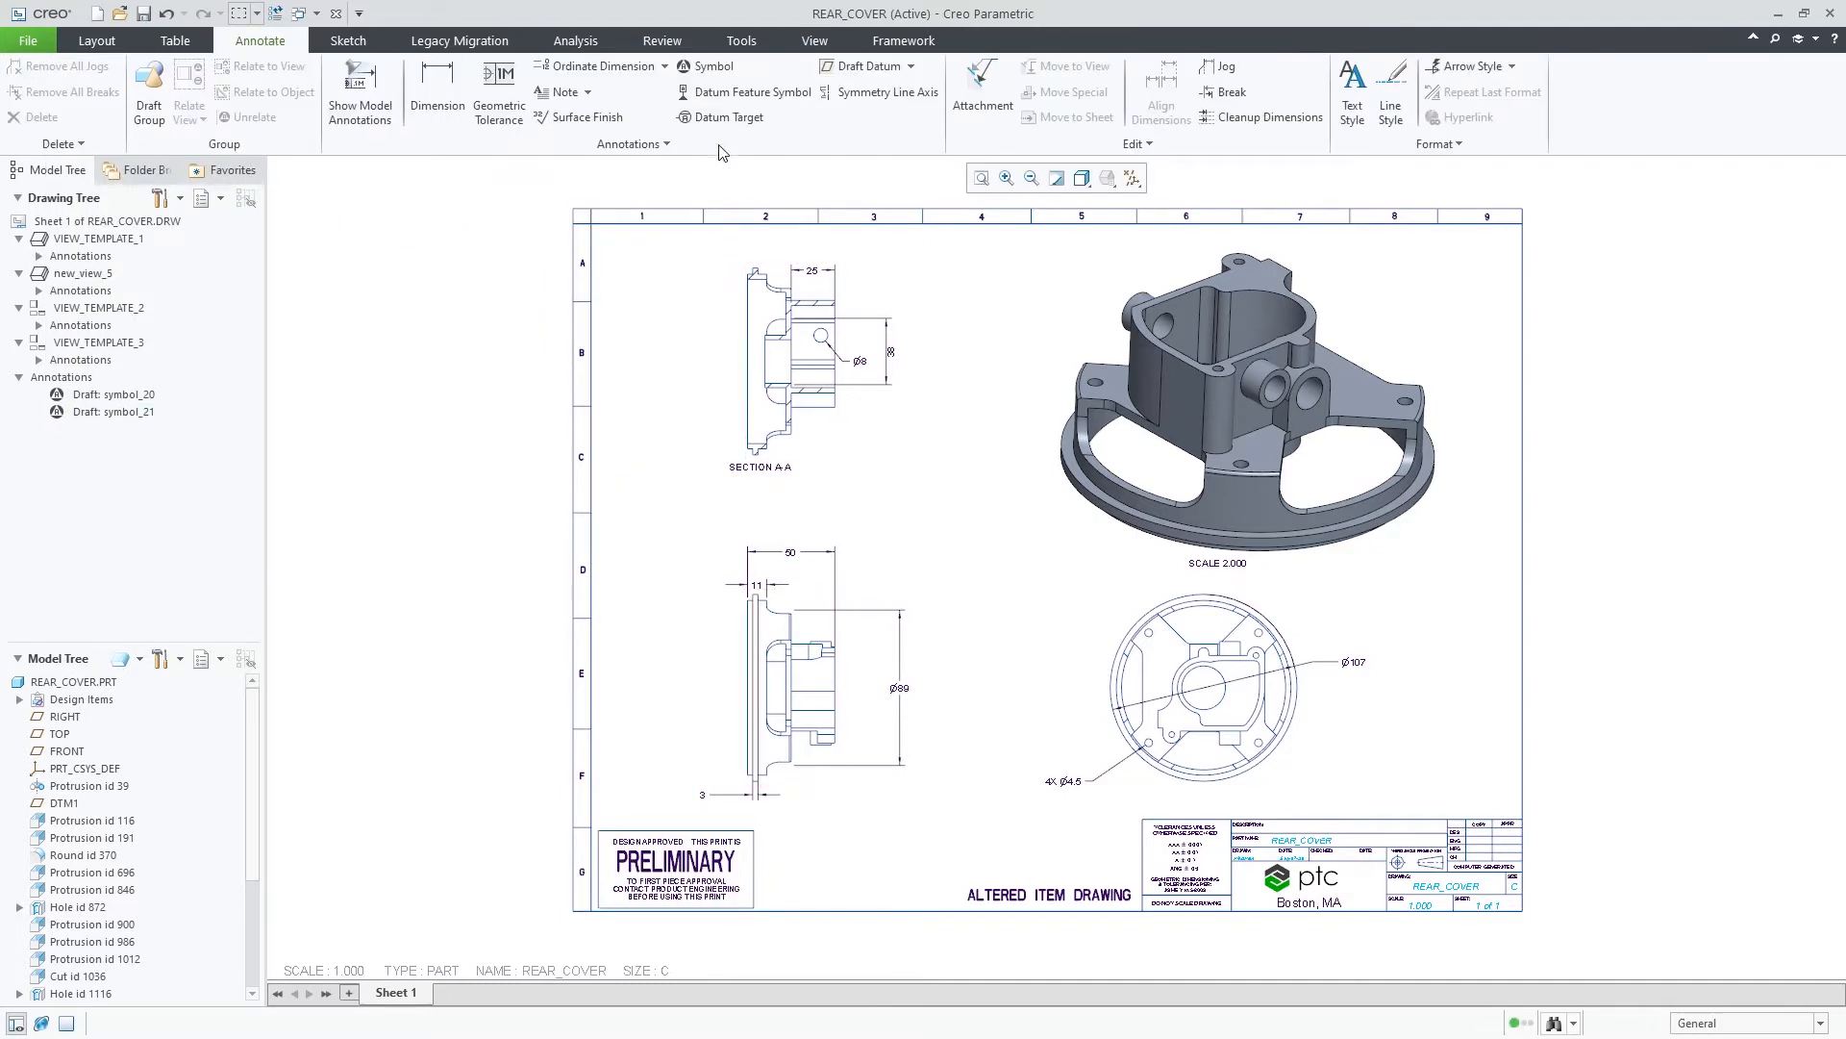
Step: Start a new Annotate > Symbol placement and reopen the symbol palette on the stamps sheet
click(709, 67)
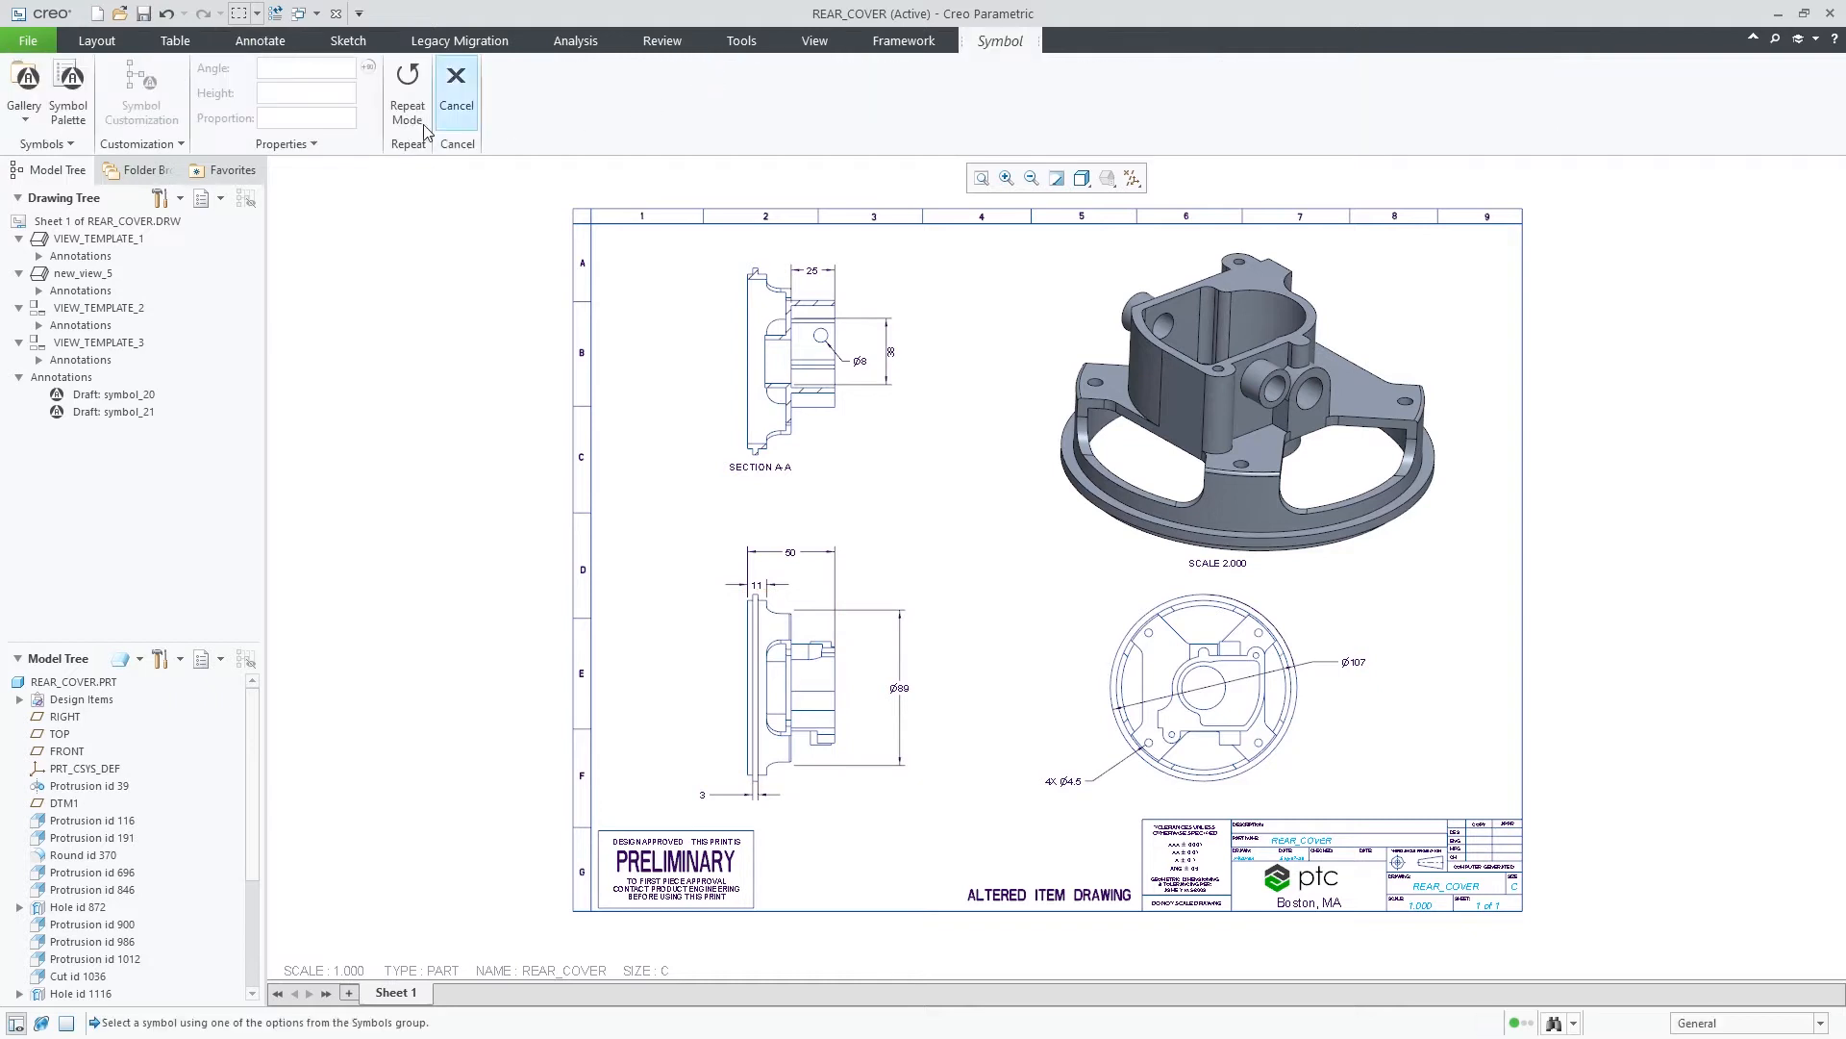
click(67, 94)
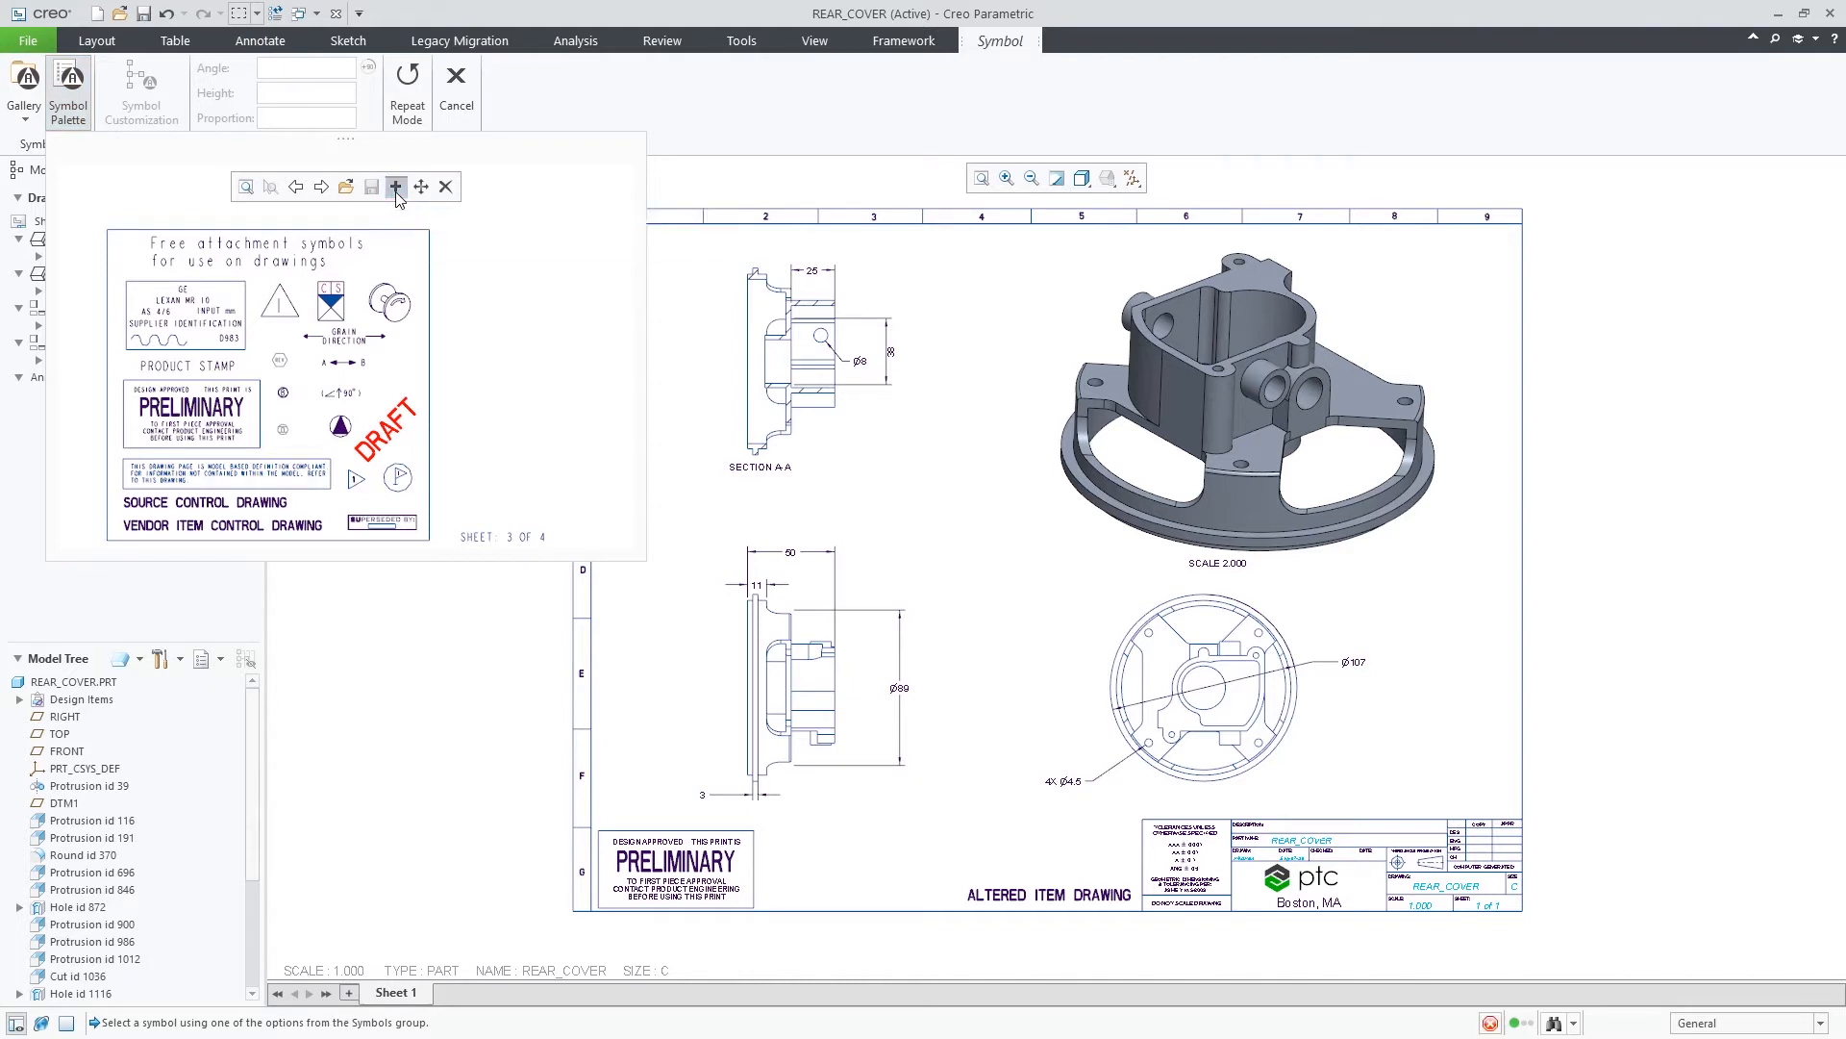
Step: Add the drawing's ALTERED ITEM DRAWING note to the palette's stamps sheet
click(396, 186)
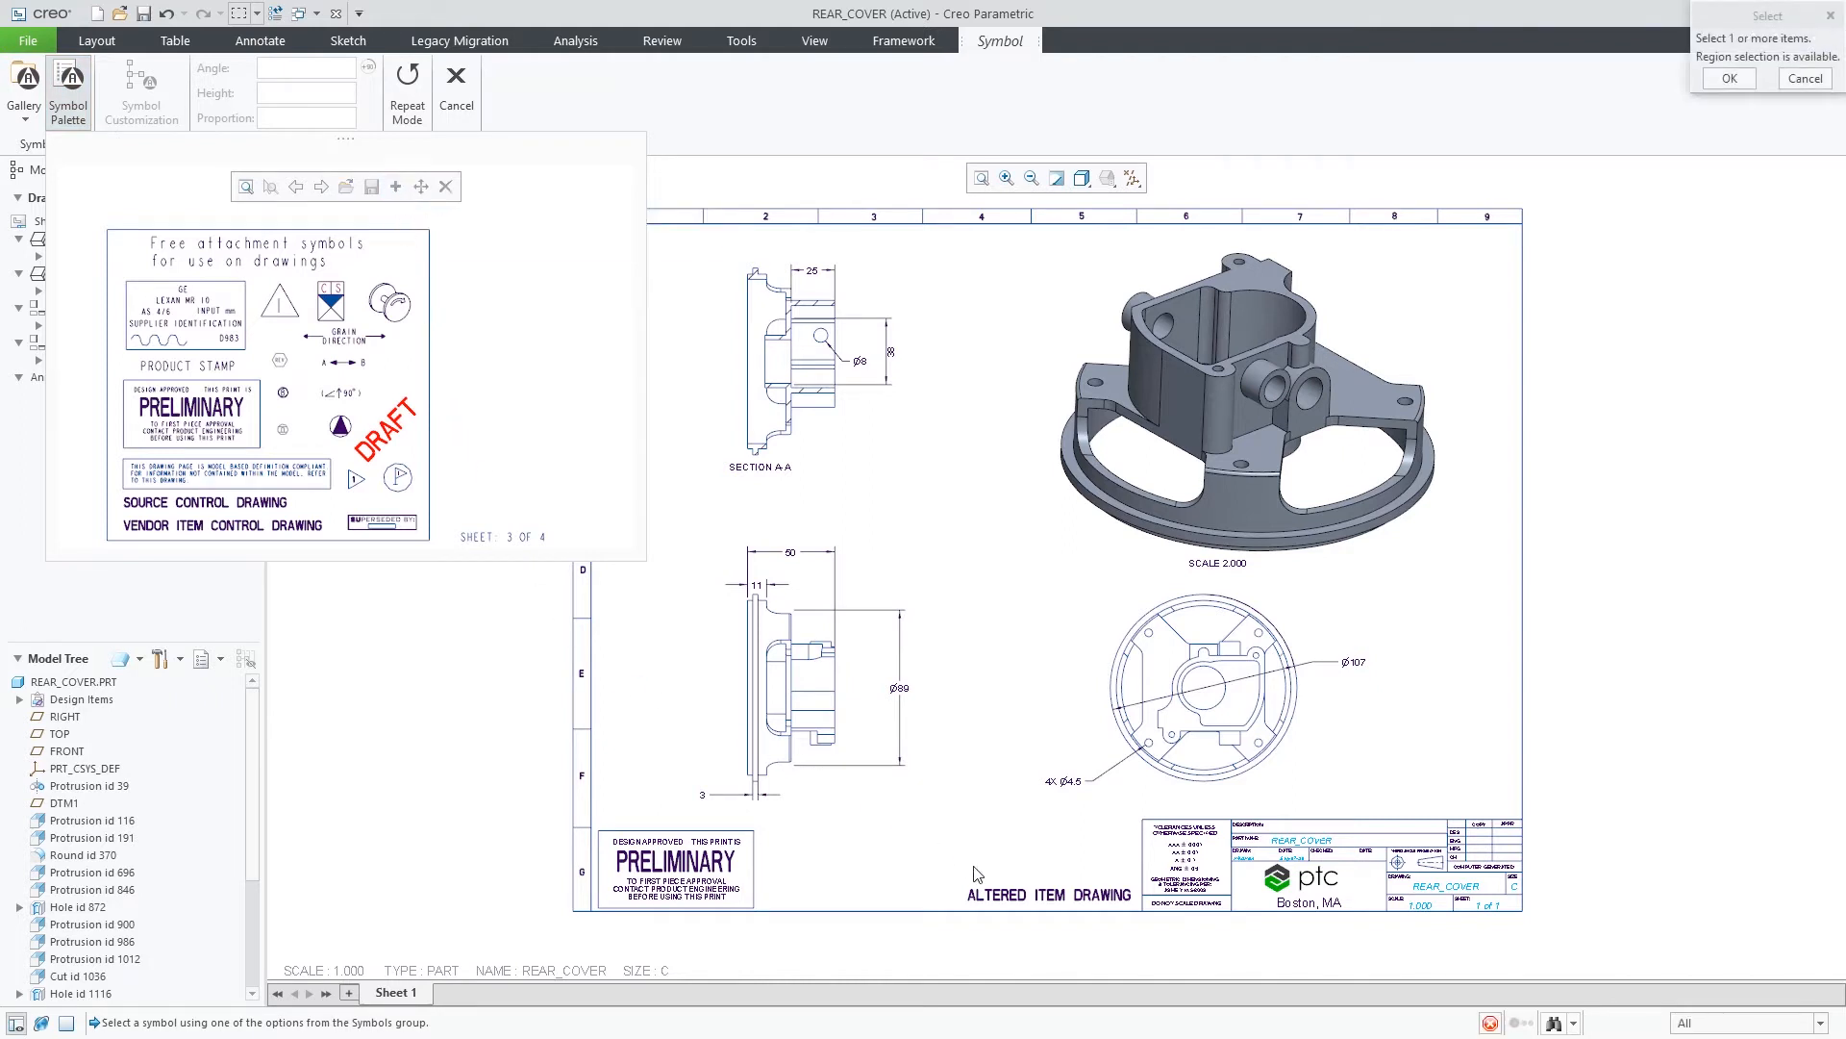
click(1049, 894)
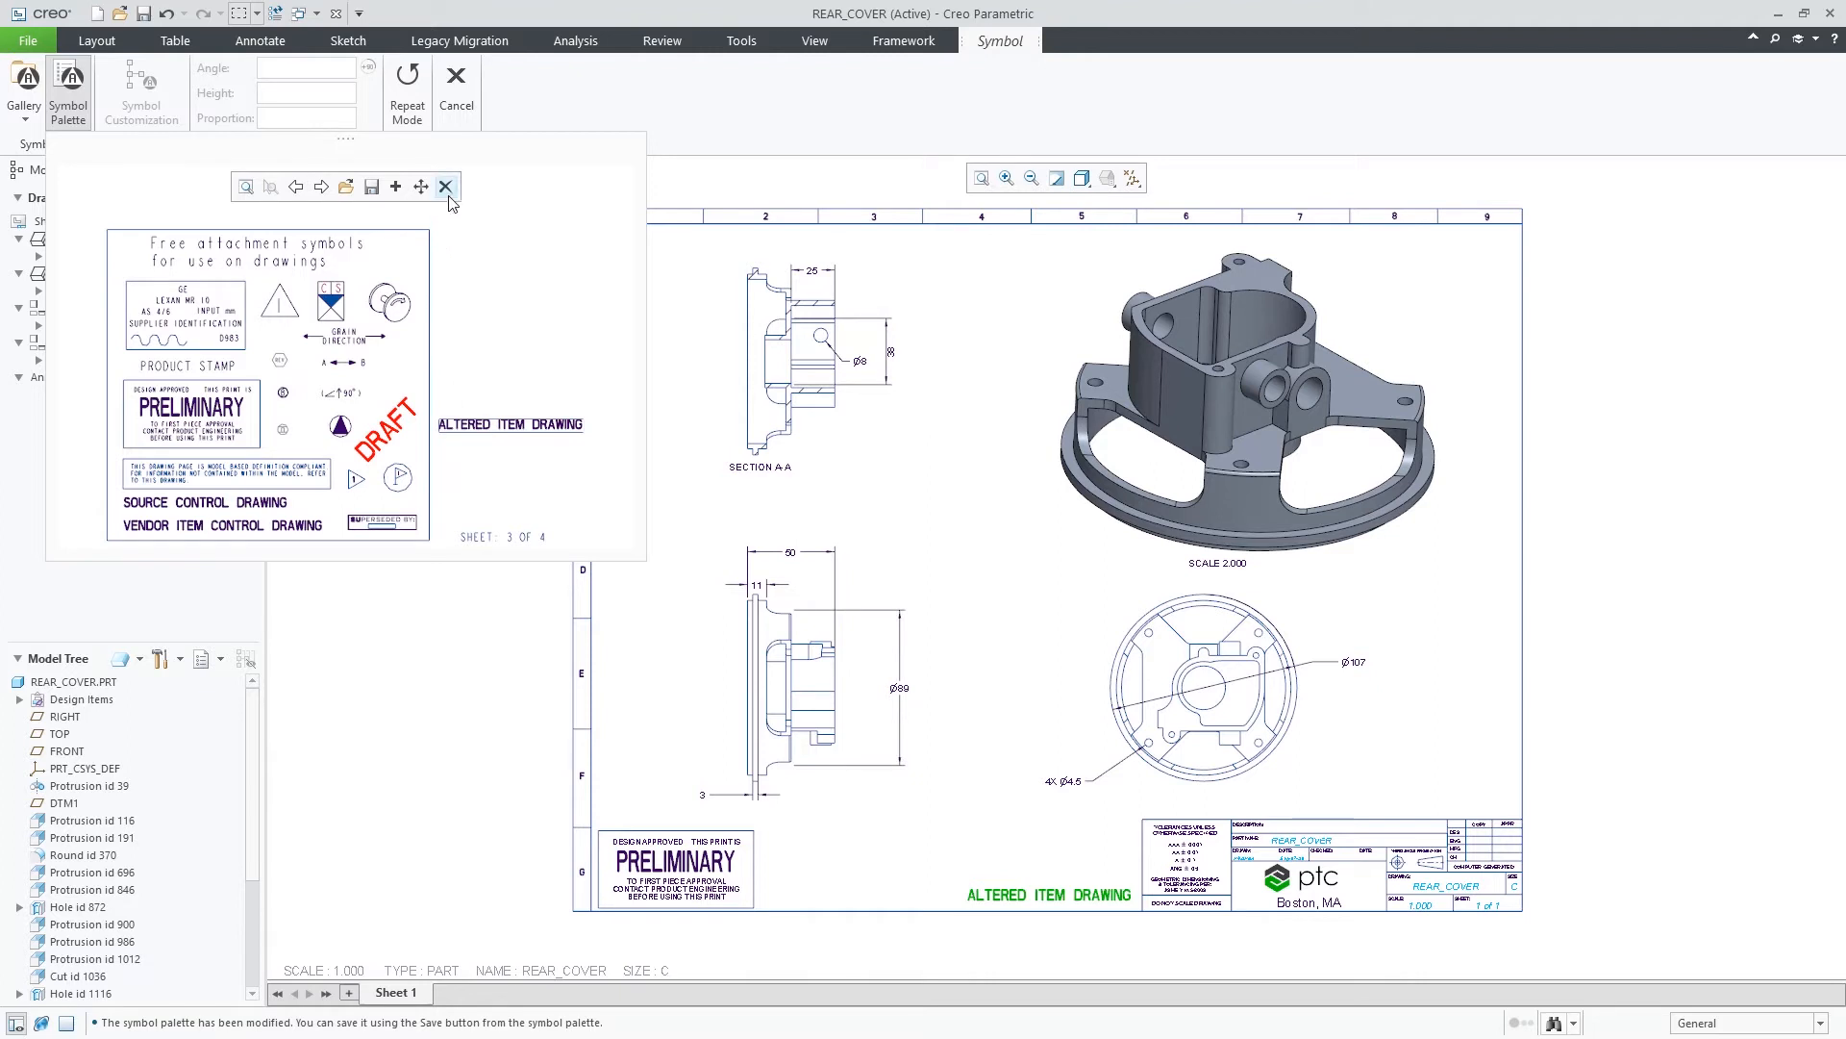
Step: Delete the model-based definition note and put ALTERED ITEM DRAWING above SOURCE CONTROL DRAWING
click(445, 186)
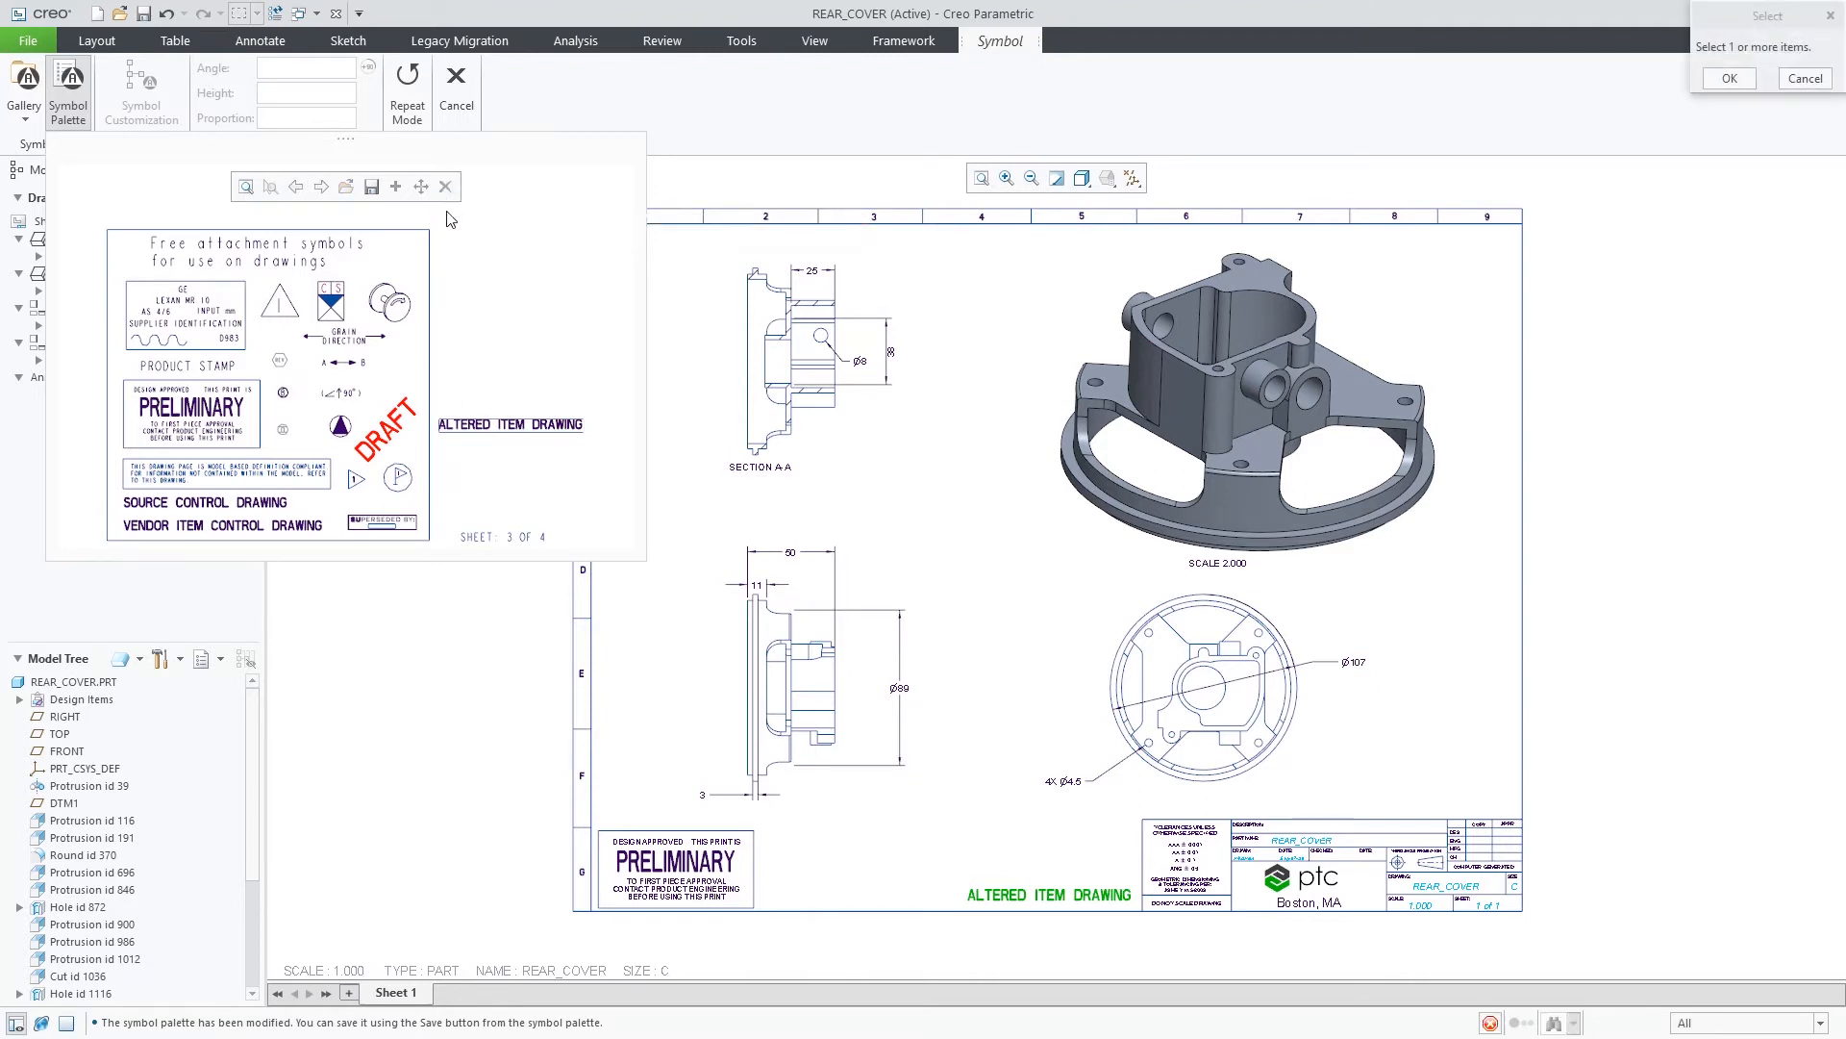
click(224, 471)
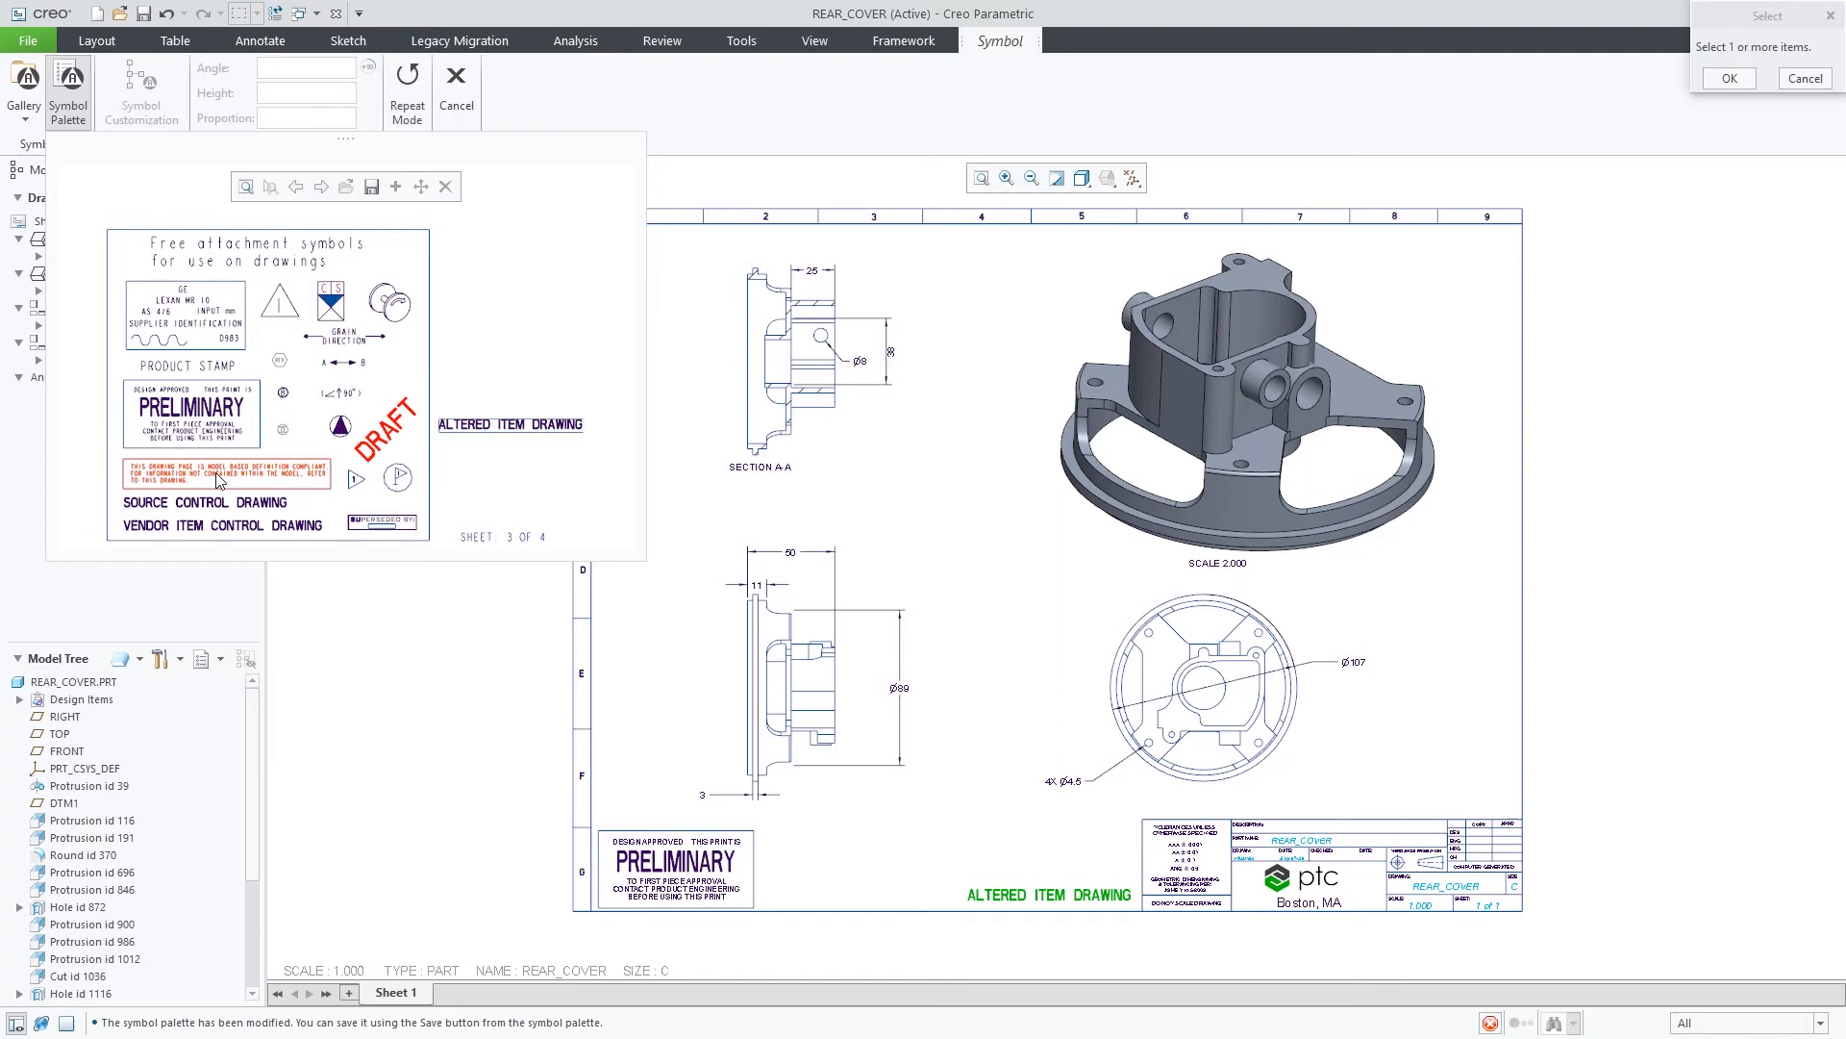
click(224, 472)
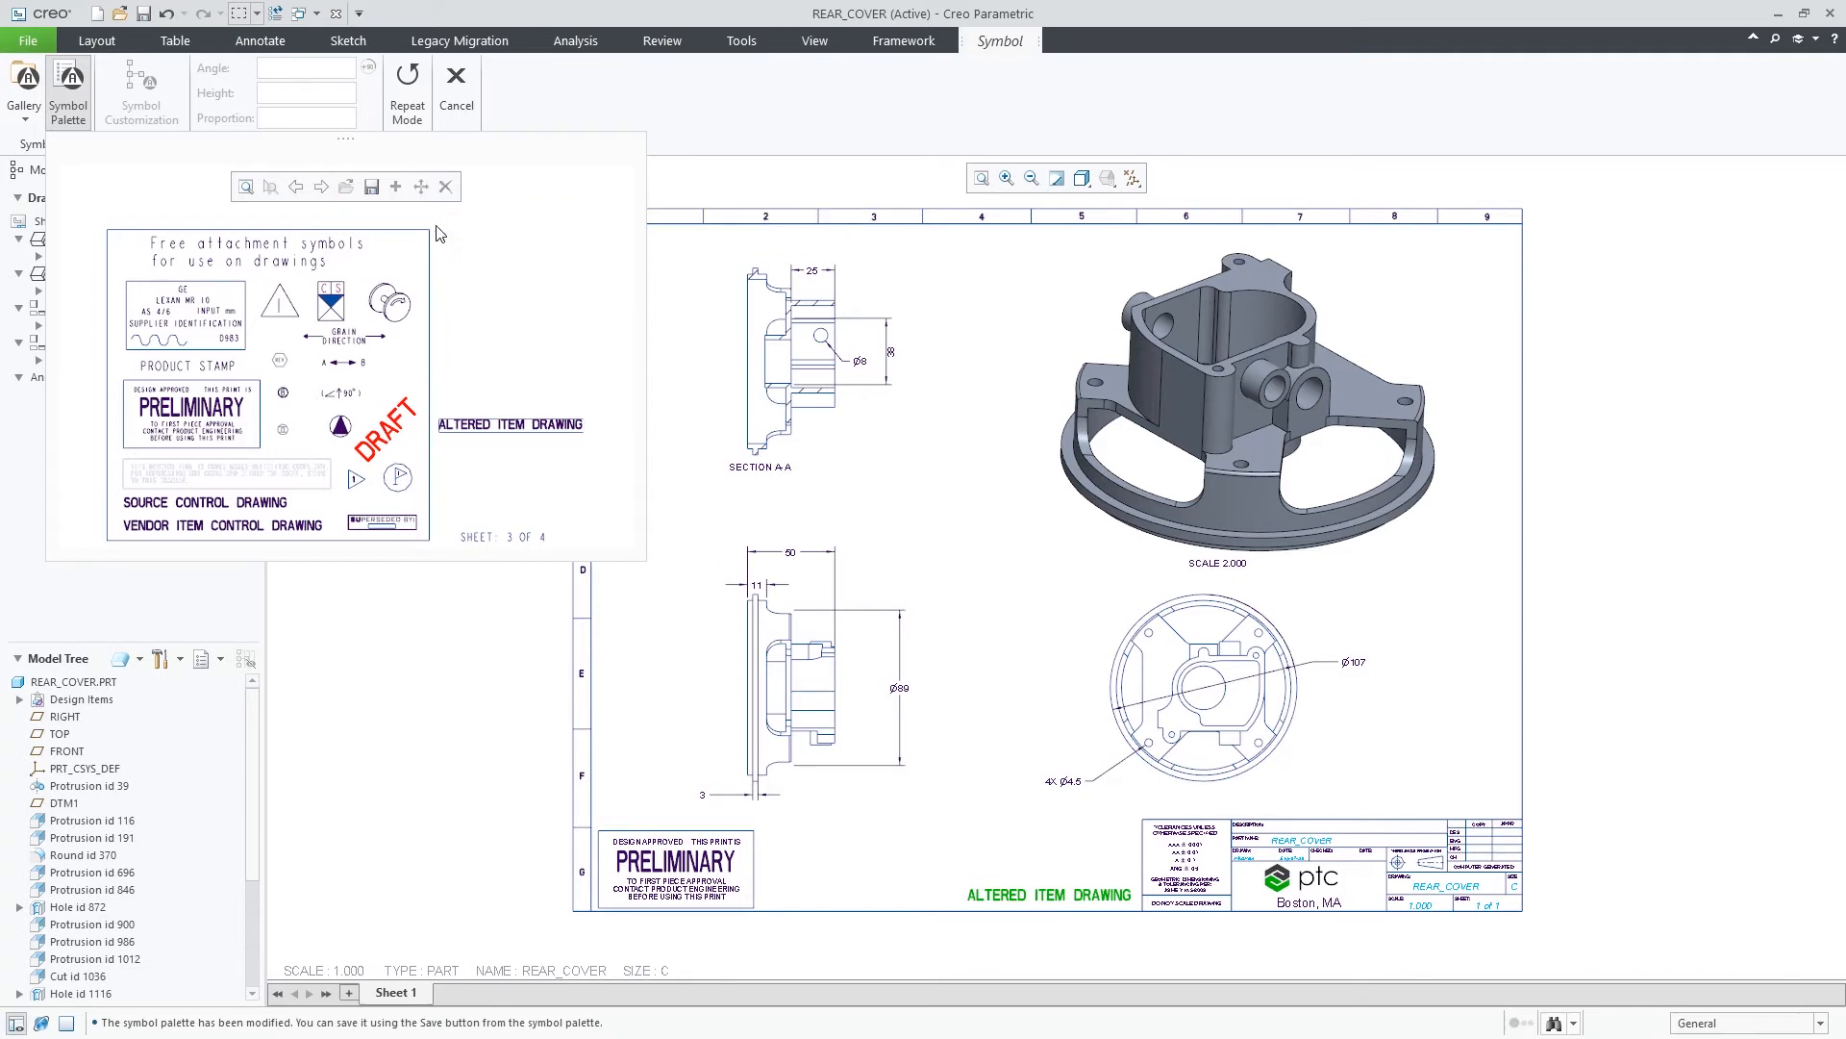
click(509, 424)
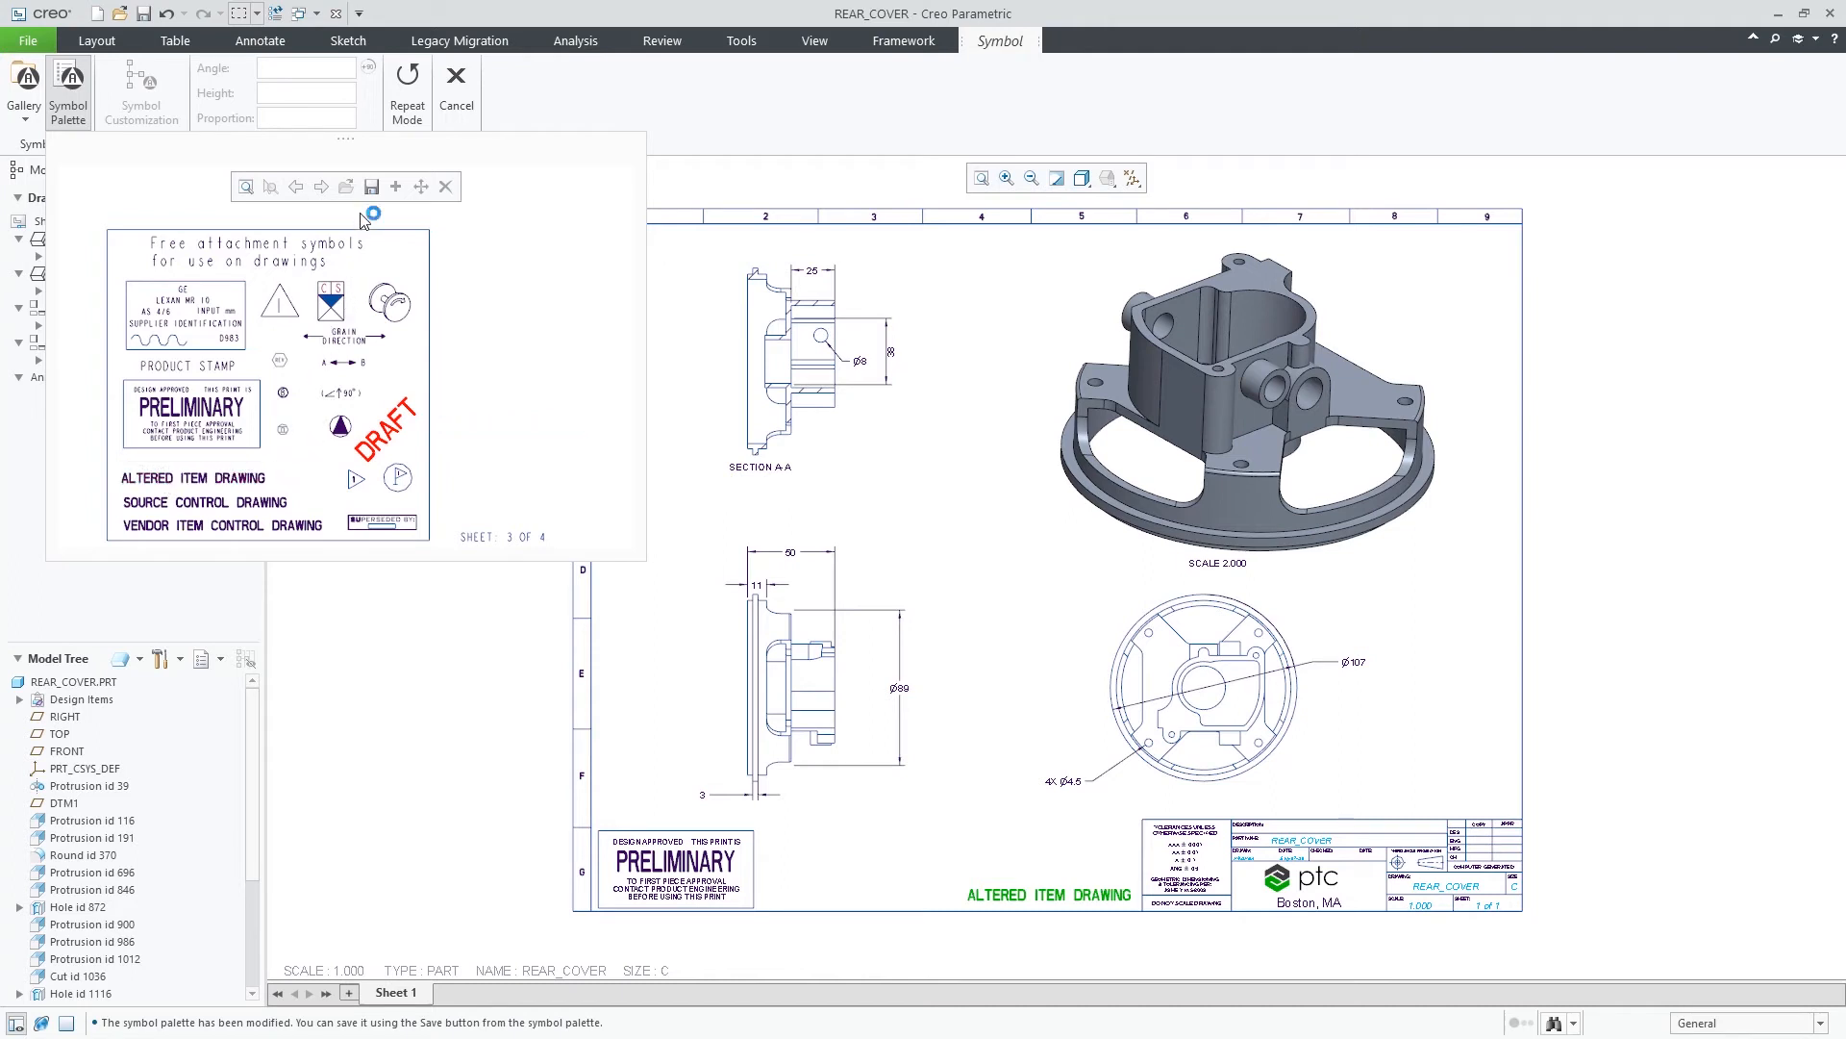
mouse_move(372, 185)
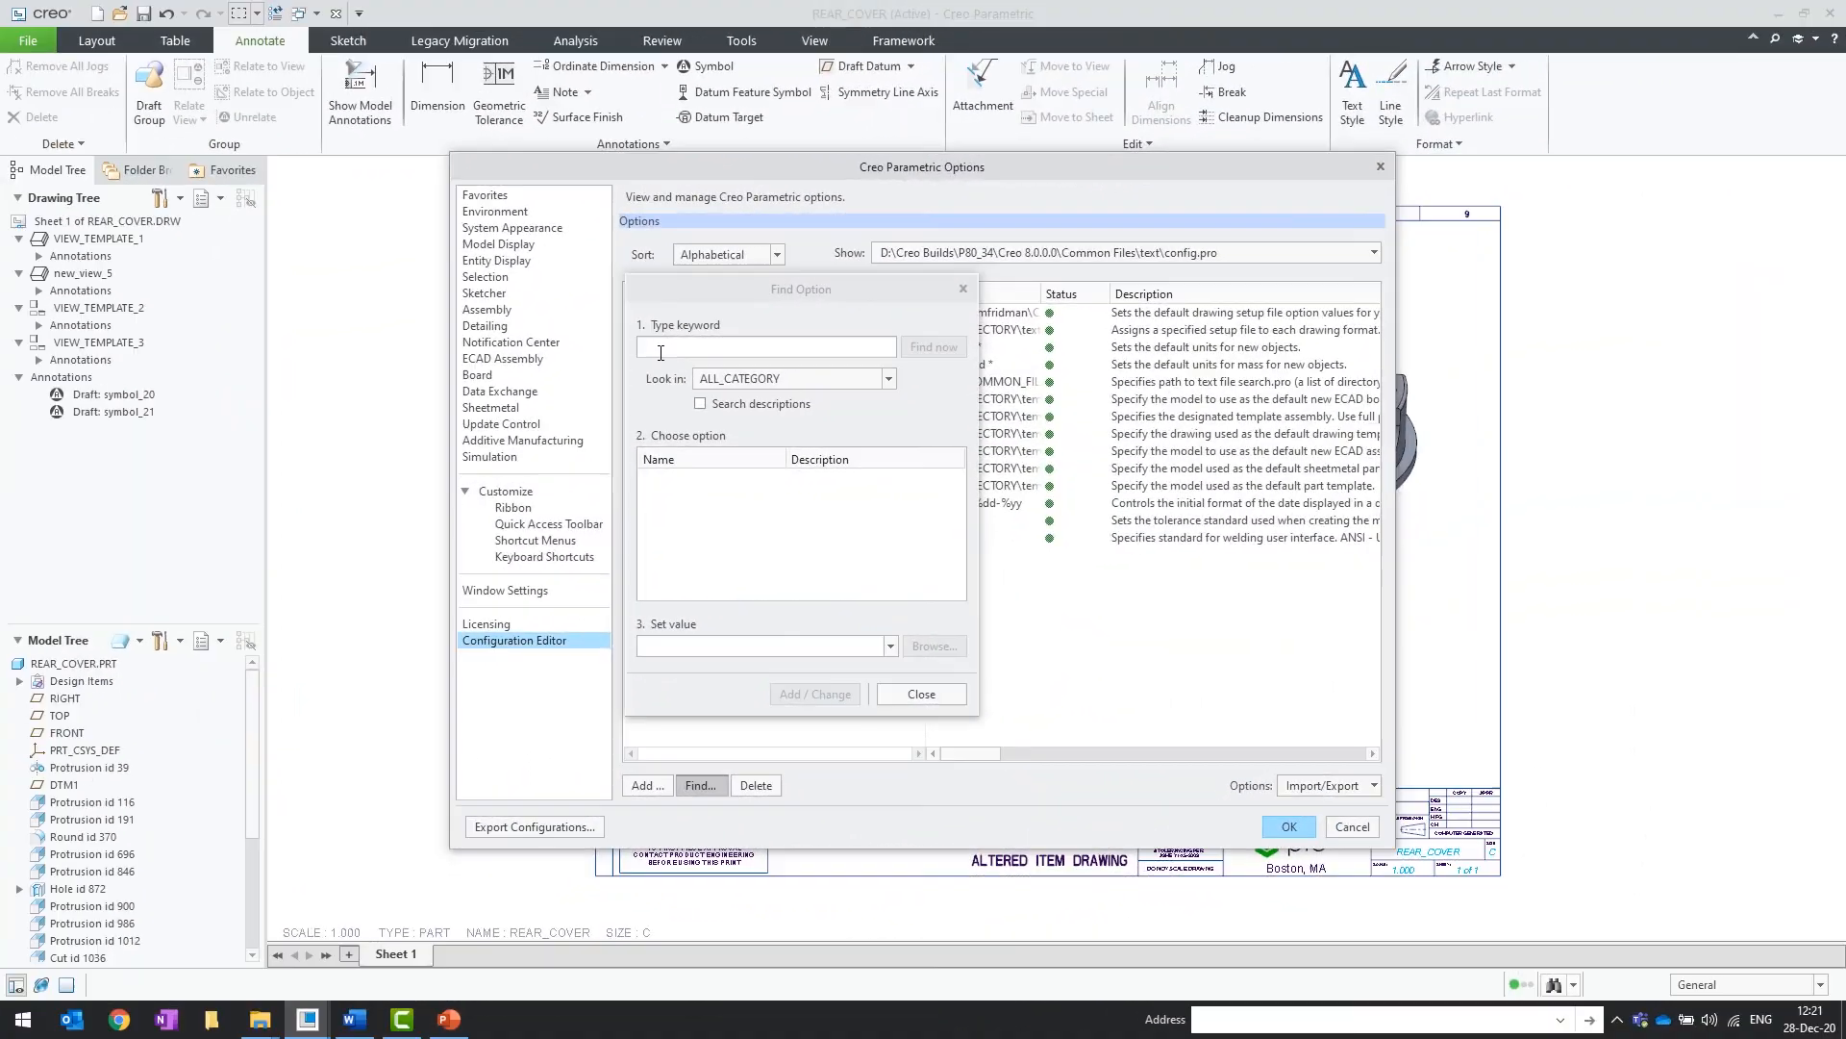
Step: Find restricted_symbol_palette via 'rest', set it to yes, and reopen Annotate > Symbol to check
text(rest)
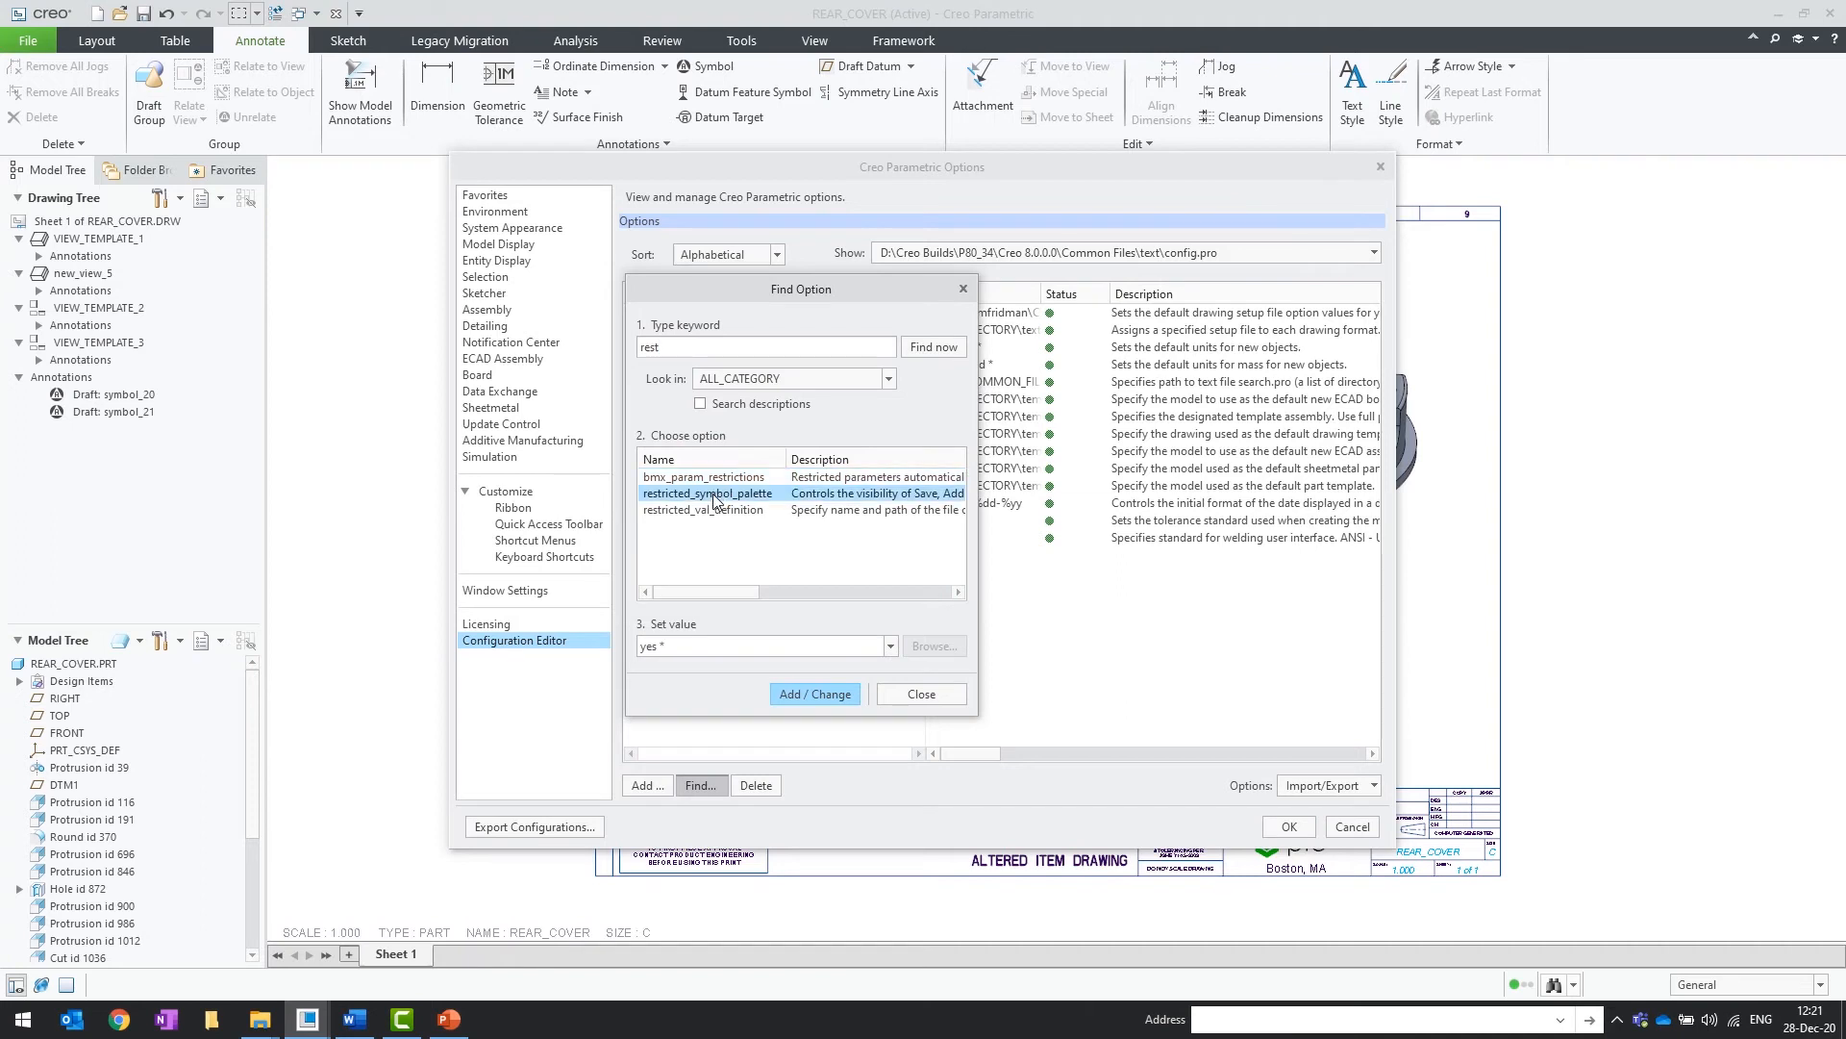
click(891, 645)
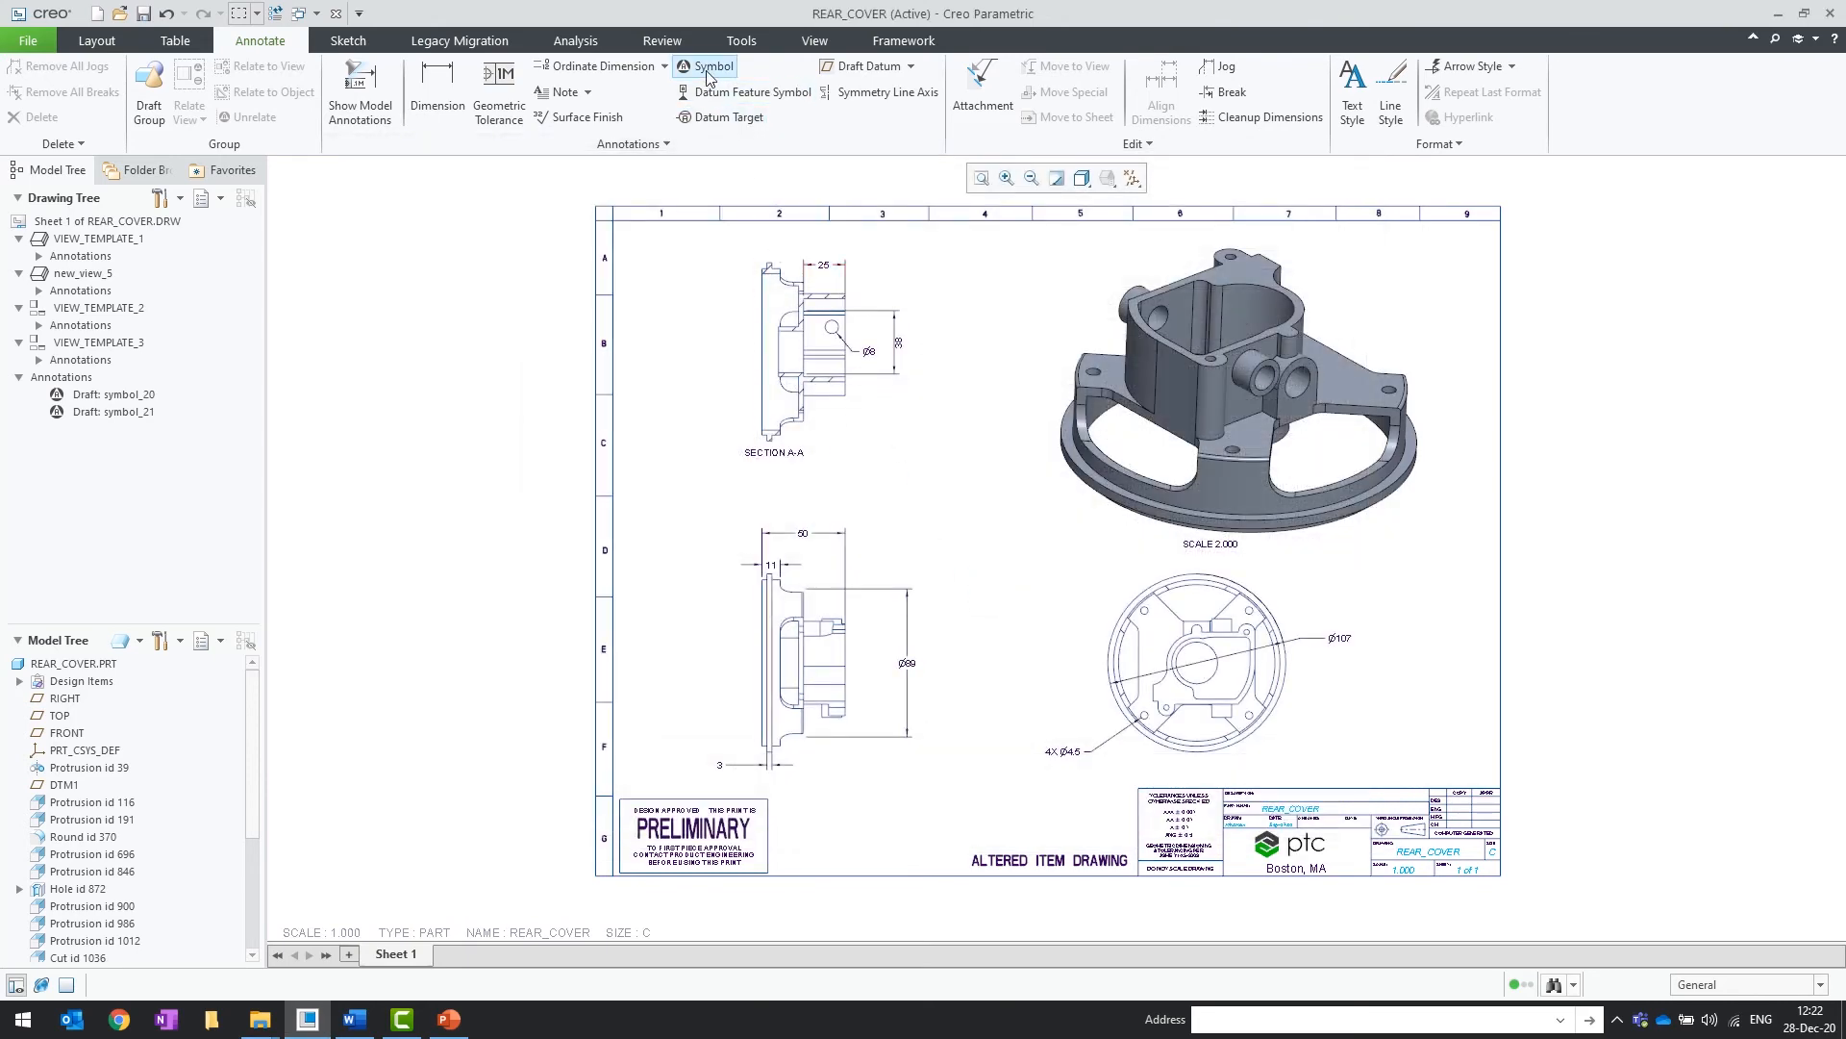
click(709, 66)
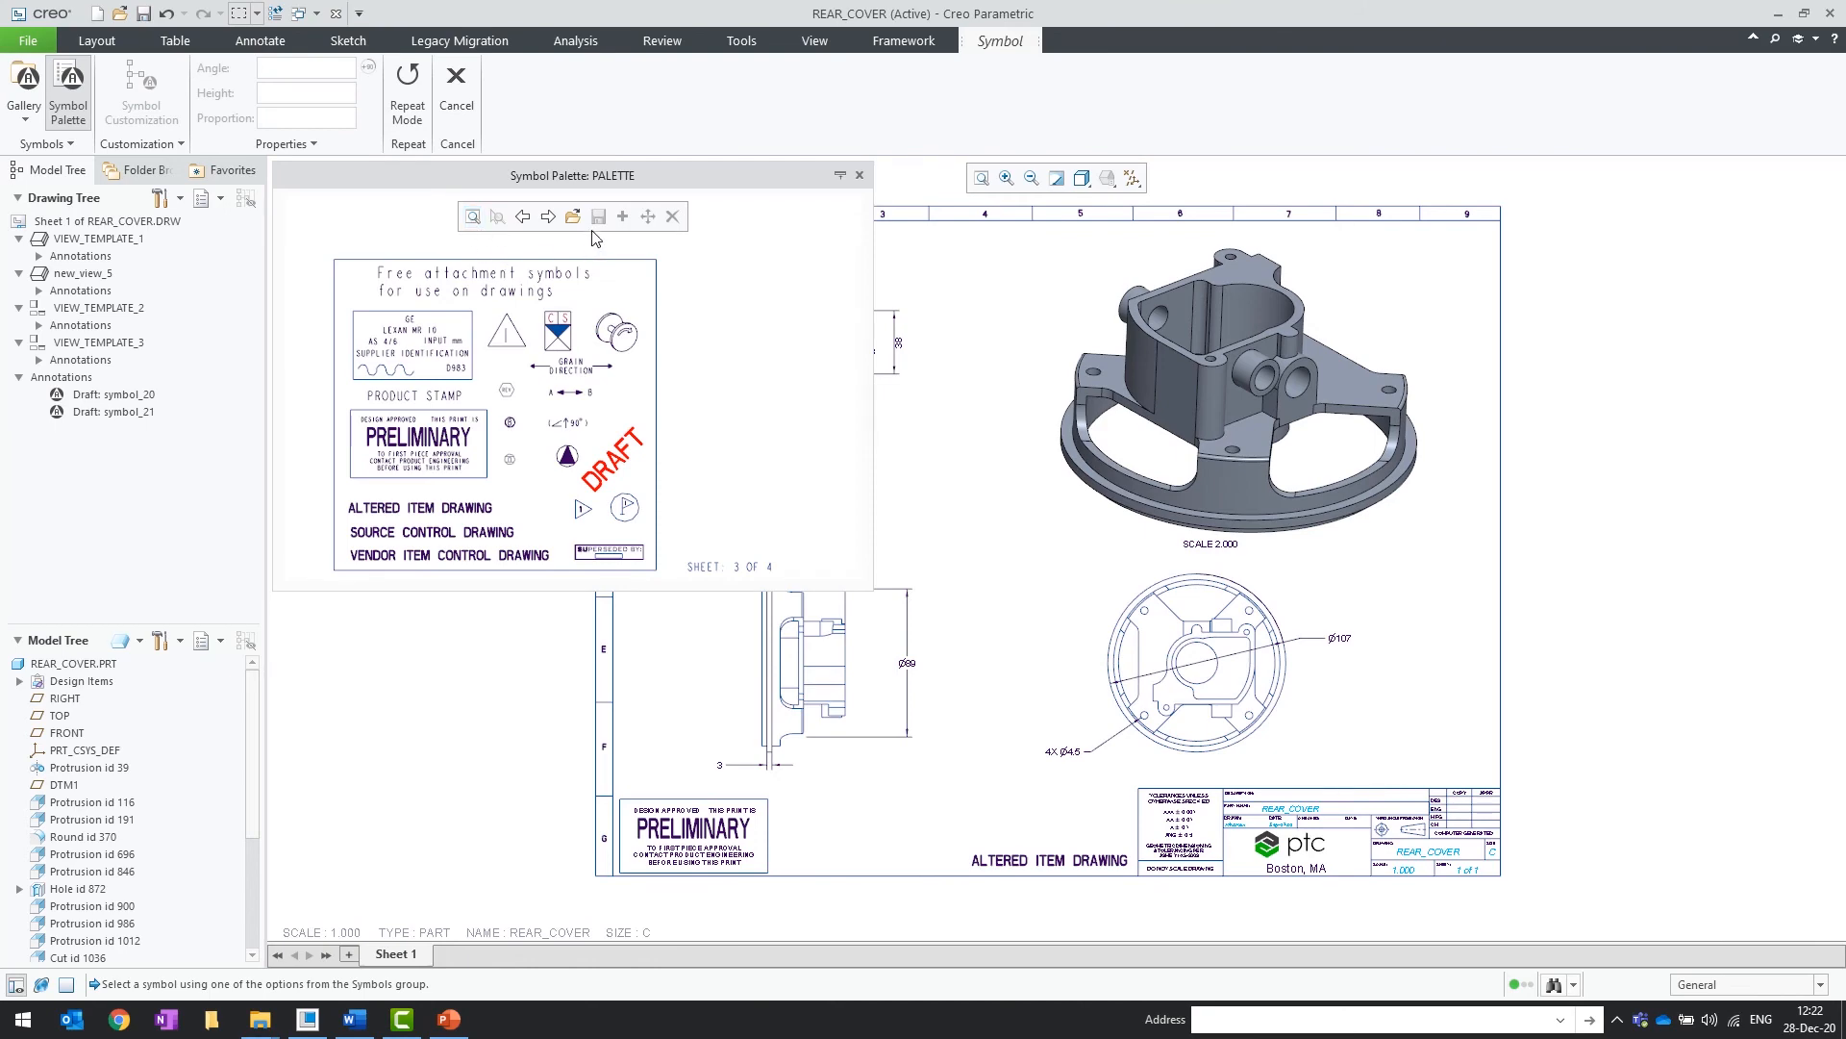